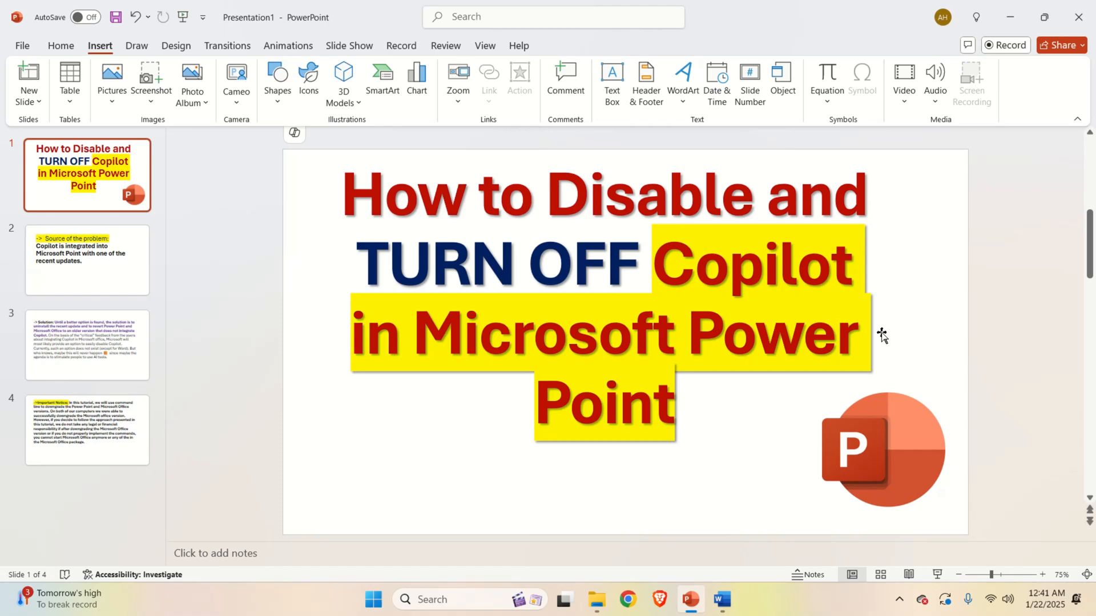
pyautogui.moveTo(877, 343)
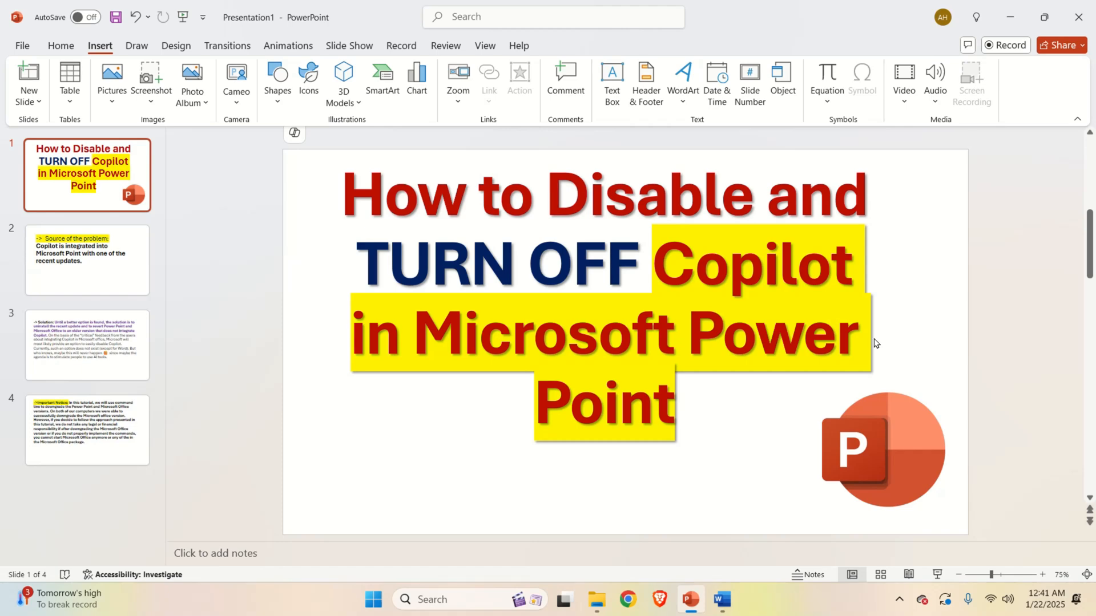
pyautogui.moveTo(890, 334)
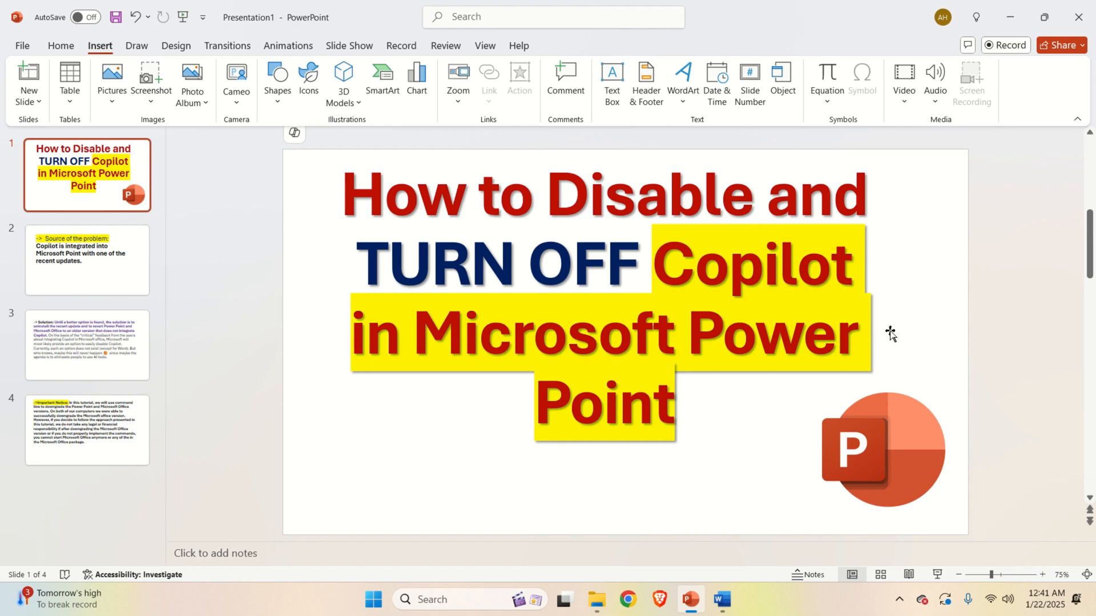
pyautogui.moveTo(883, 347)
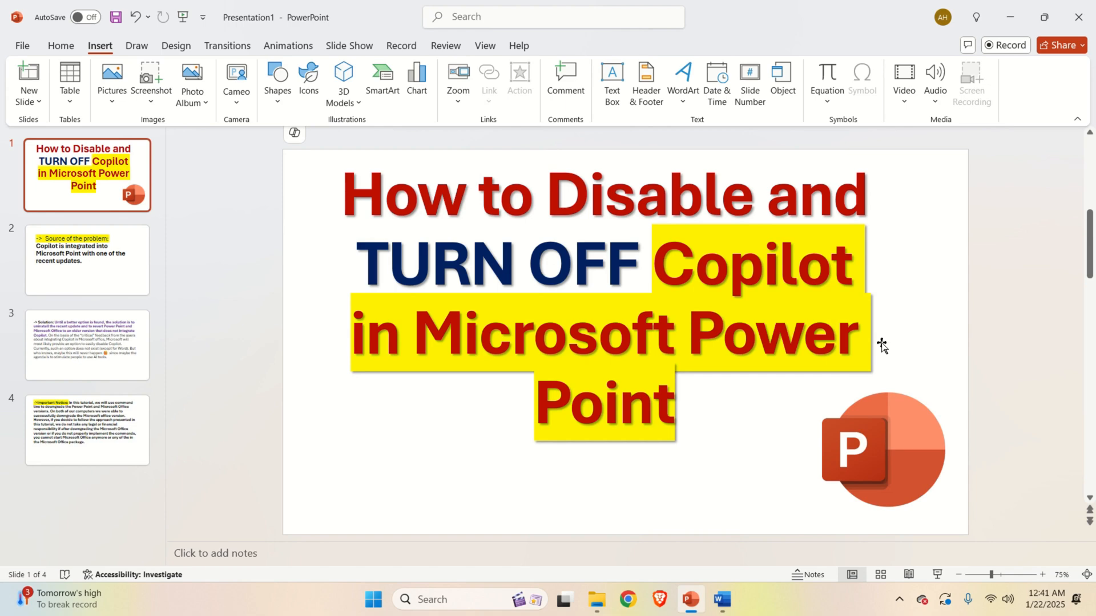
pyautogui.moveTo(451, 376)
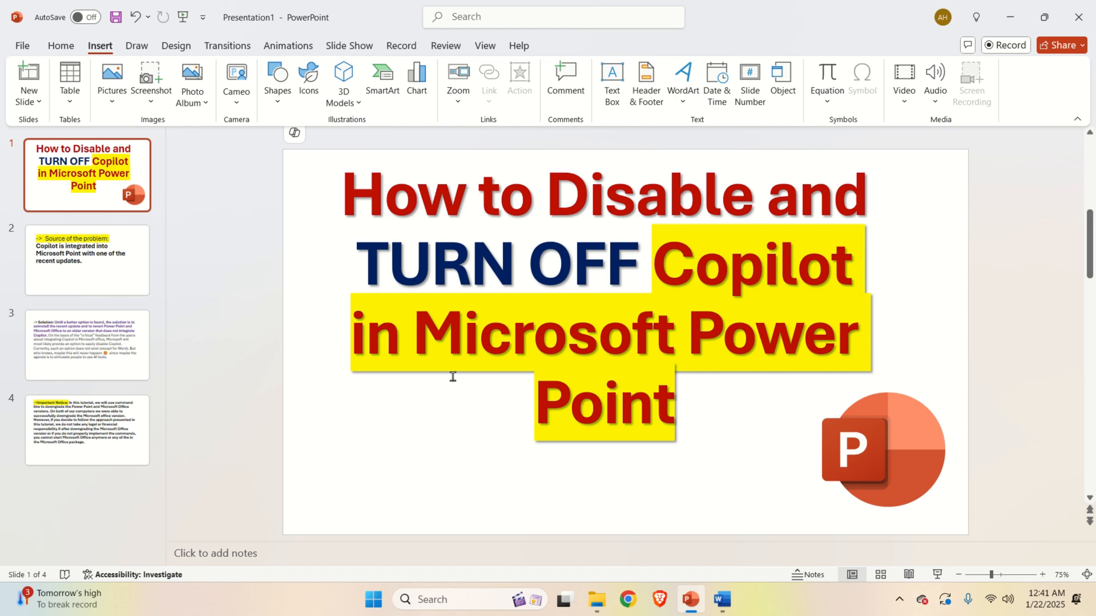
# Show Copilot's Auto-rewrite, Condense and Make professional suggestions for the slide 1 title
pyautogui.click(452, 376)
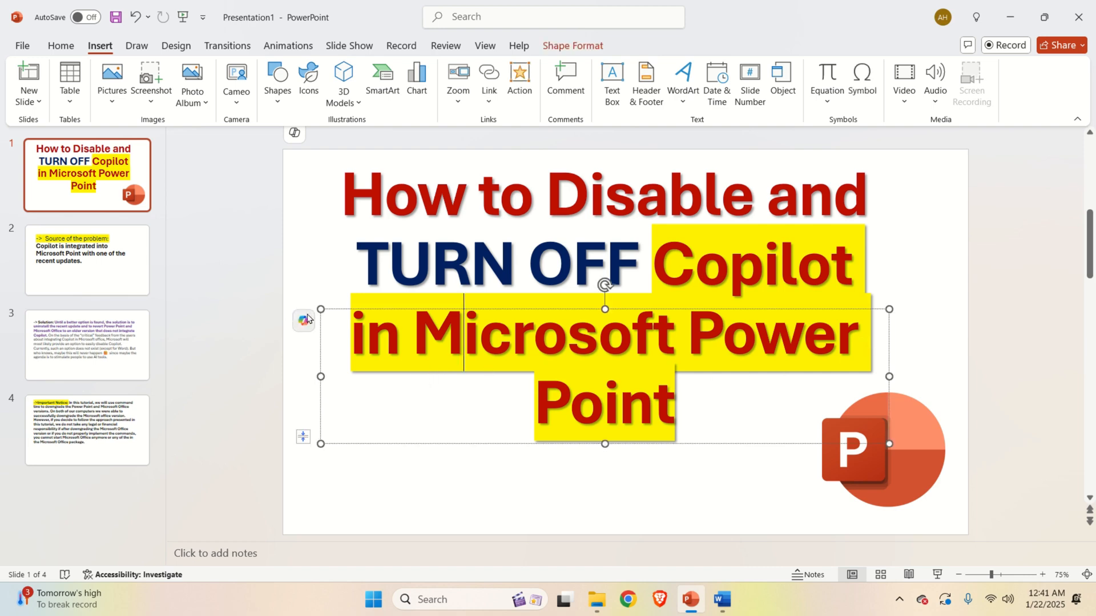
pyautogui.moveTo(313, 297)
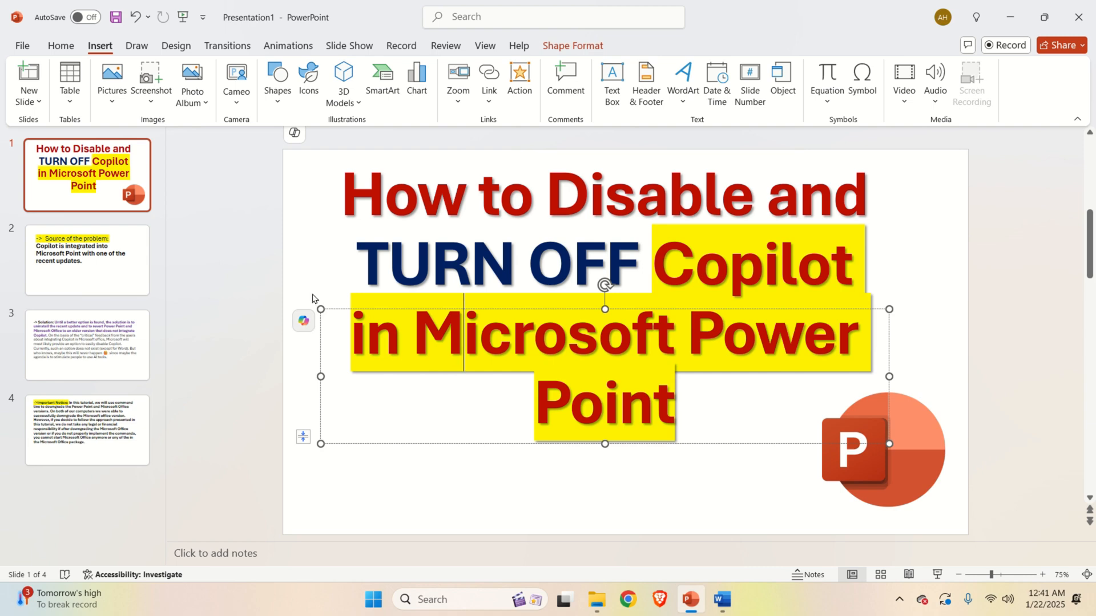
pyautogui.click(303, 321)
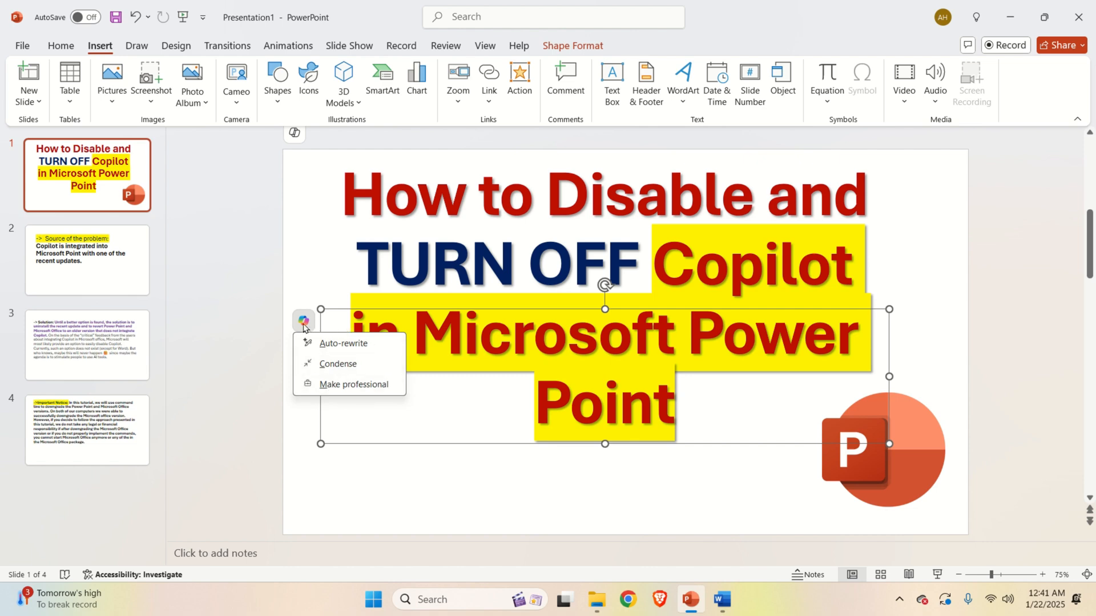
pyautogui.moveTo(308, 329)
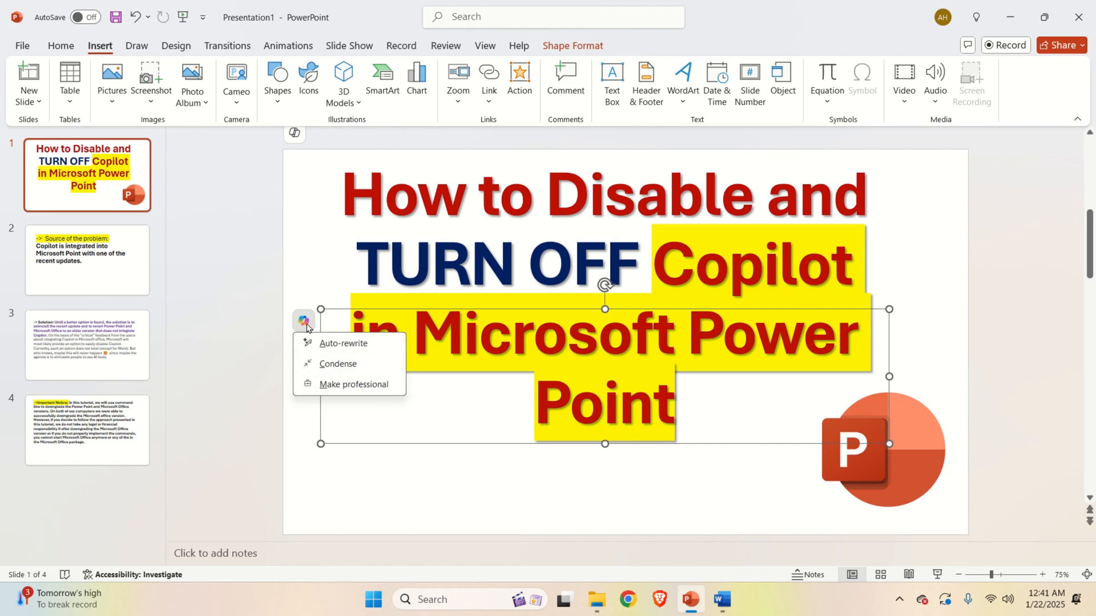
pyautogui.moveTo(487, 268)
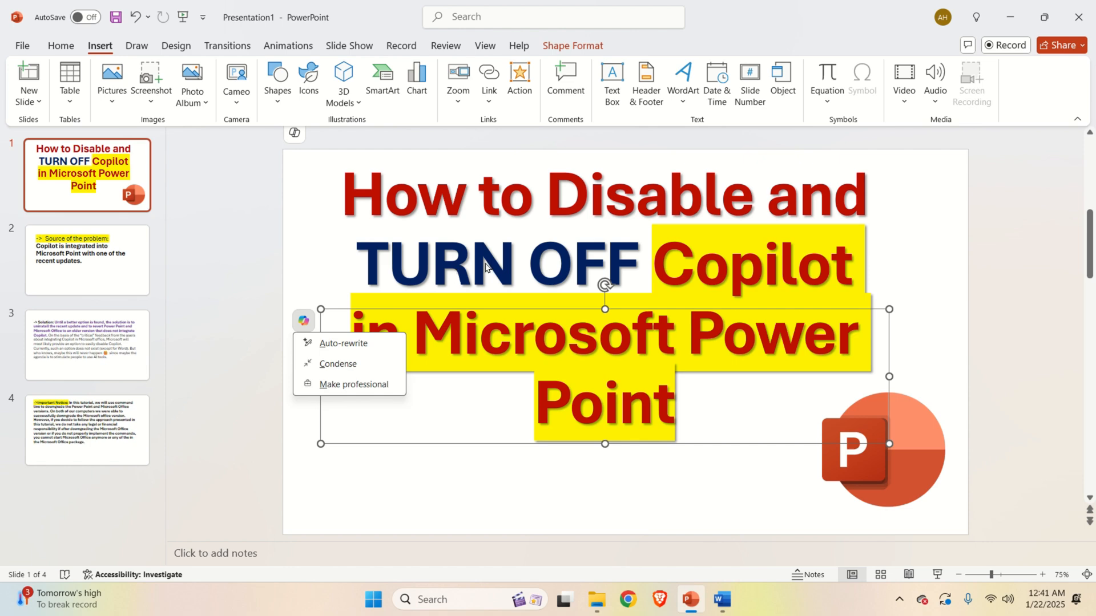
pyautogui.moveTo(500, 291)
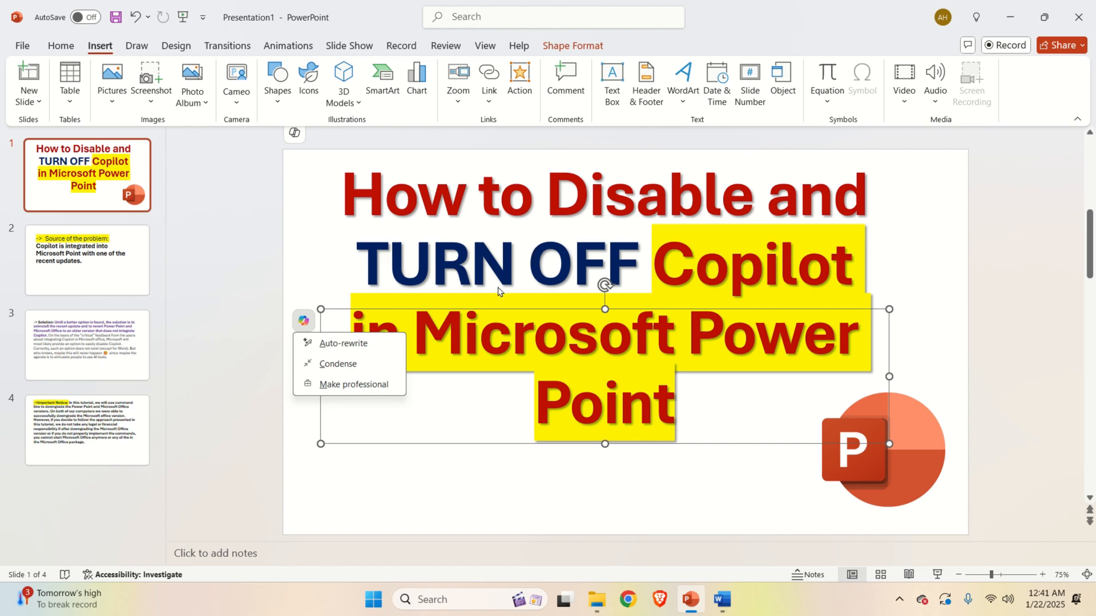
pyautogui.moveTo(582, 228)
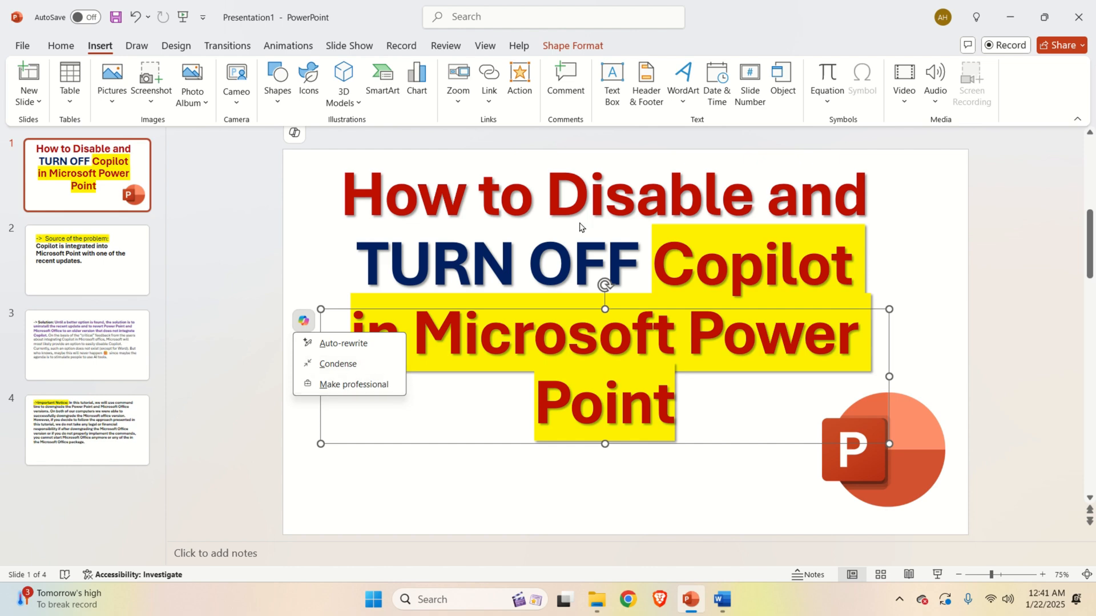
pyautogui.moveTo(445, 482)
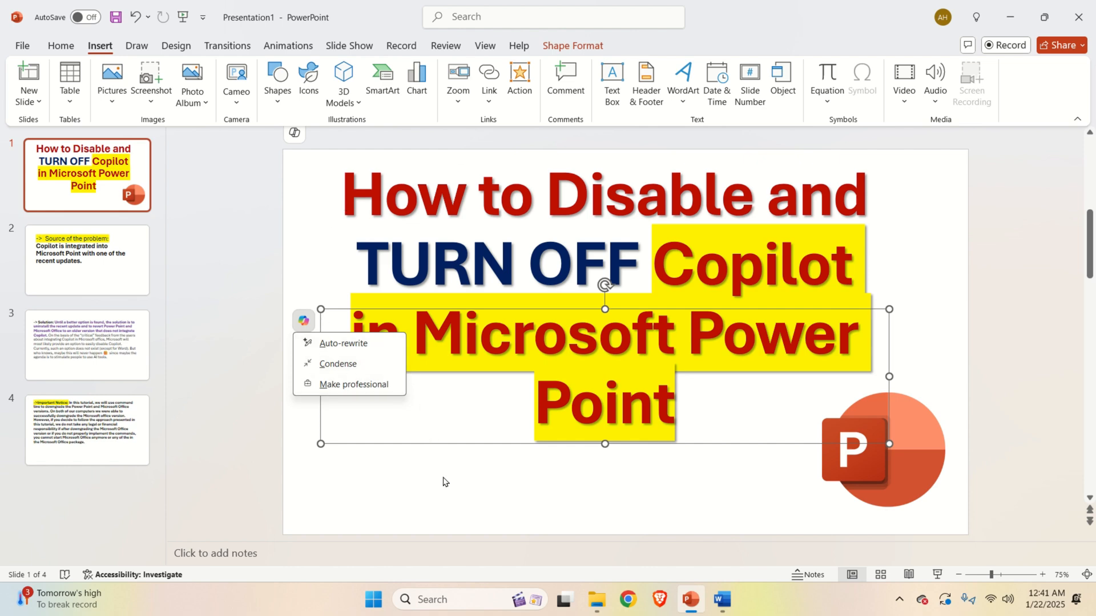
pyautogui.moveTo(459, 480)
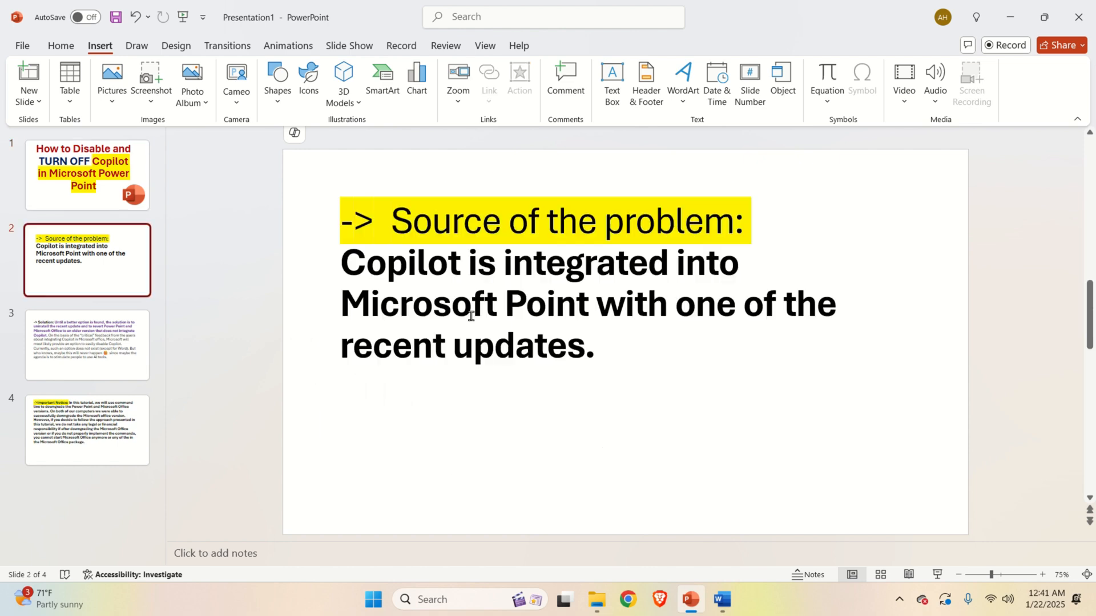
pyautogui.moveTo(637, 389)
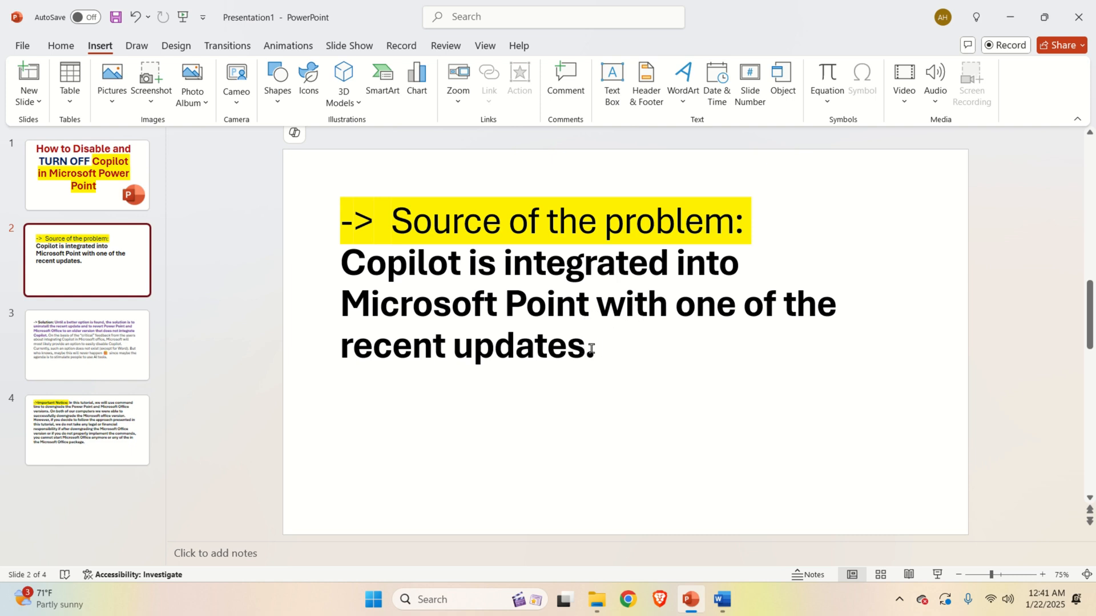
# Go to slide 3, the Solution slide about uninstalling the update
pyautogui.click(87, 345)
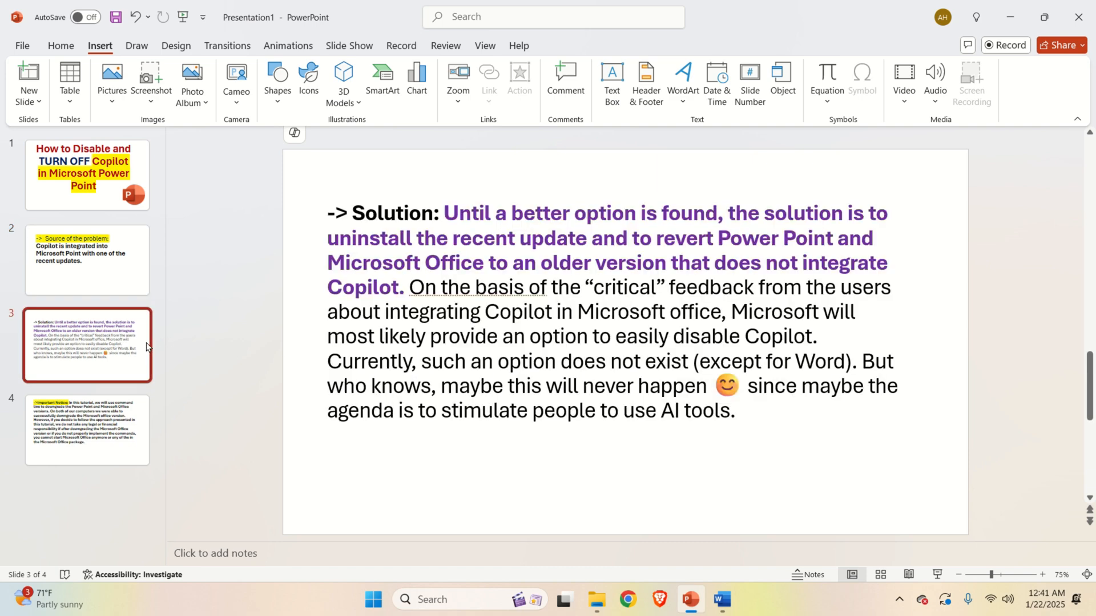
pyautogui.moveTo(470, 230)
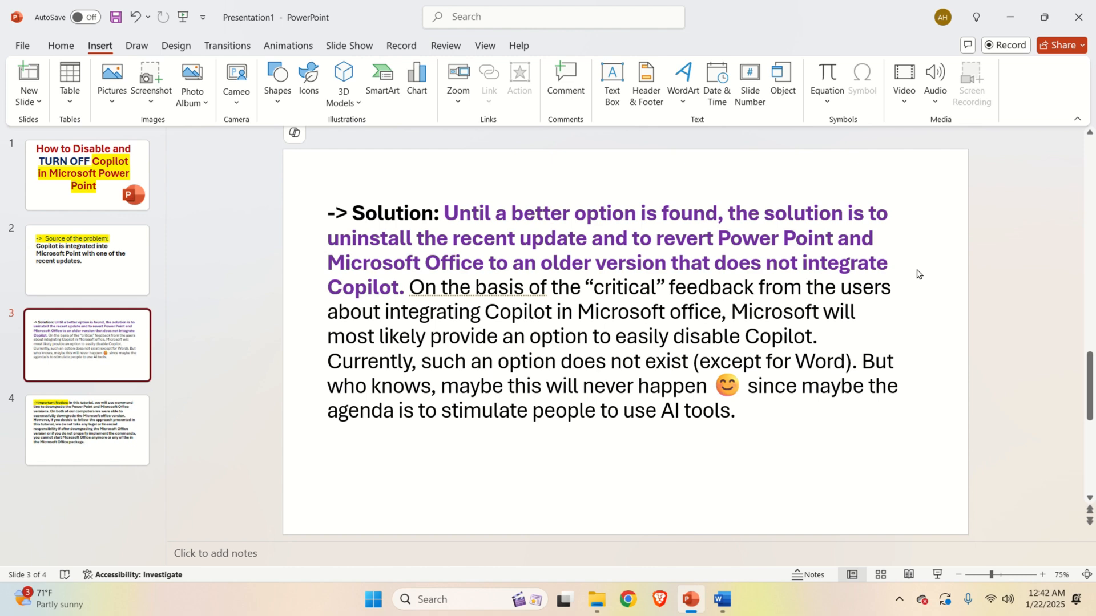
# View slide 4's Important Notice text box, then deselect it
pyautogui.click(87, 429)
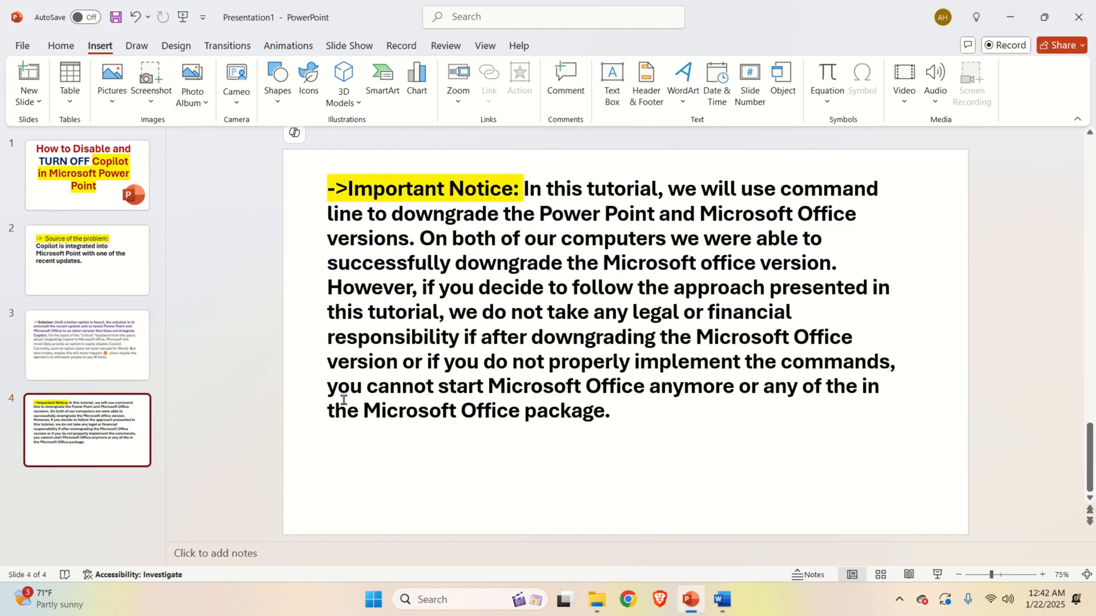
pyautogui.click(612, 287)
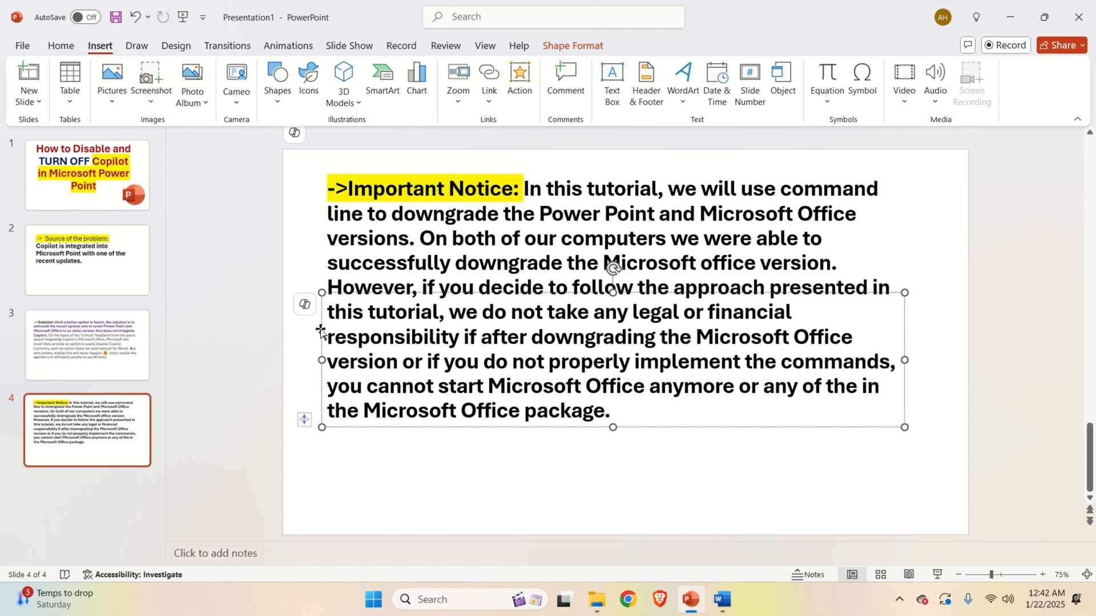
pyautogui.click(347, 311)
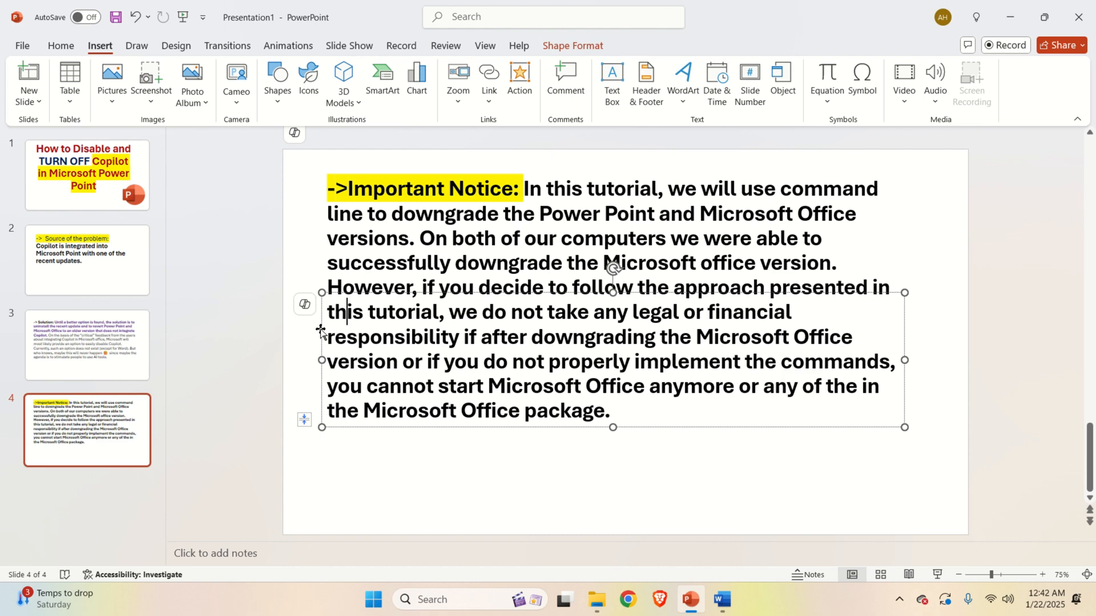
pyautogui.click(721, 530)
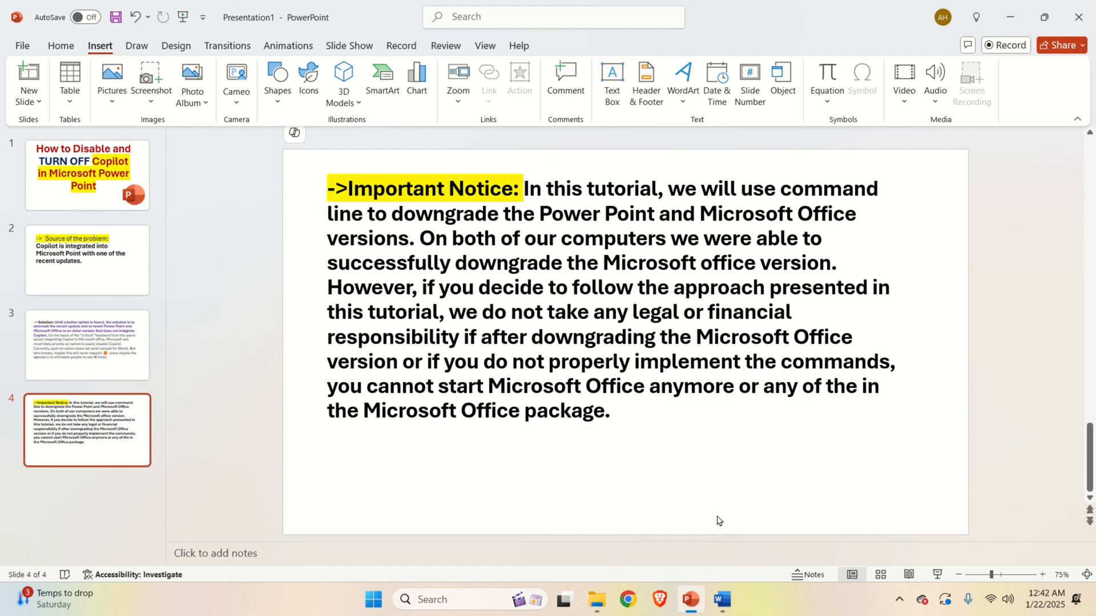
pyautogui.moveTo(727, 505)
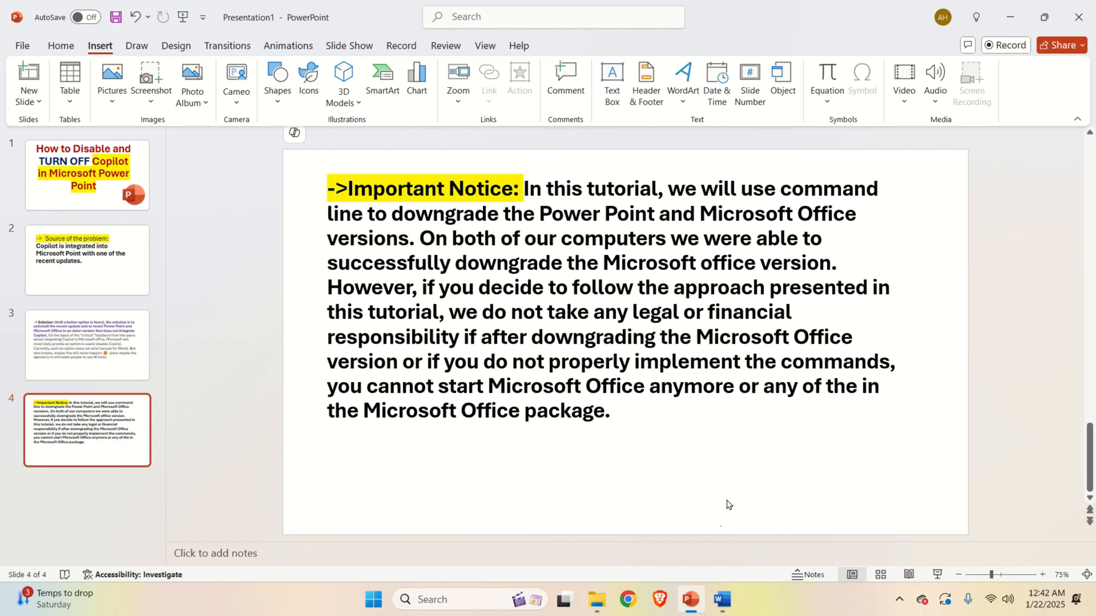
pyautogui.moveTo(735, 492)
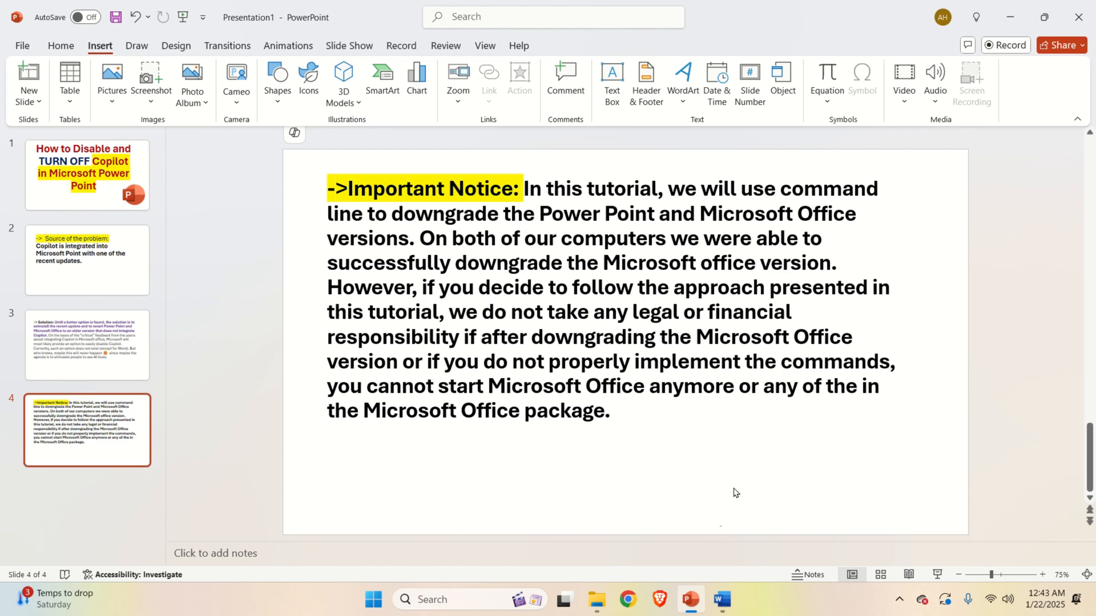
pyautogui.moveTo(743, 308)
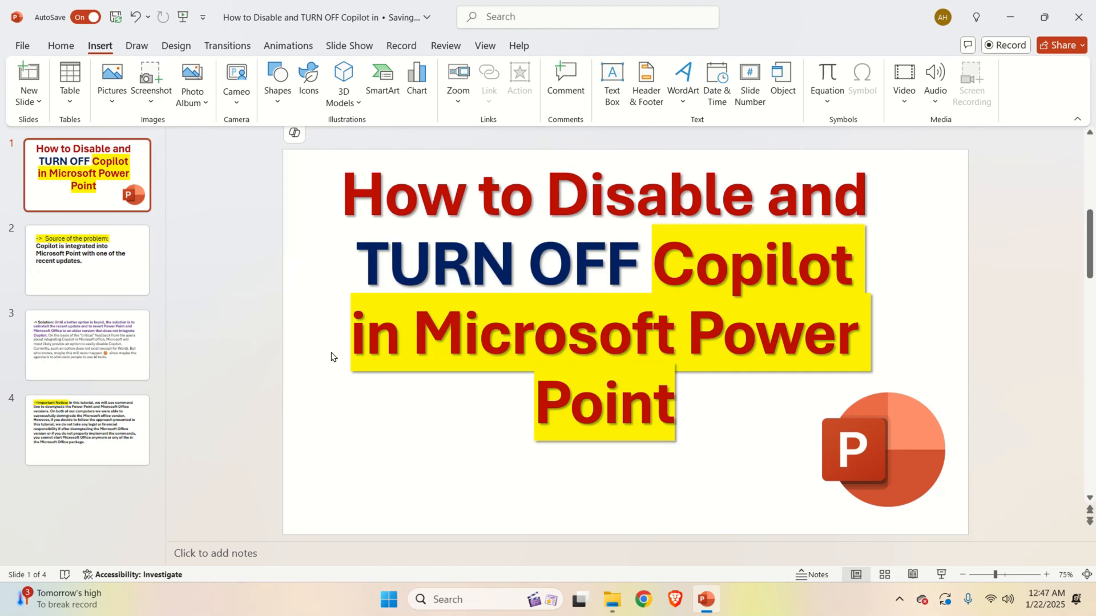
pyautogui.click(294, 134)
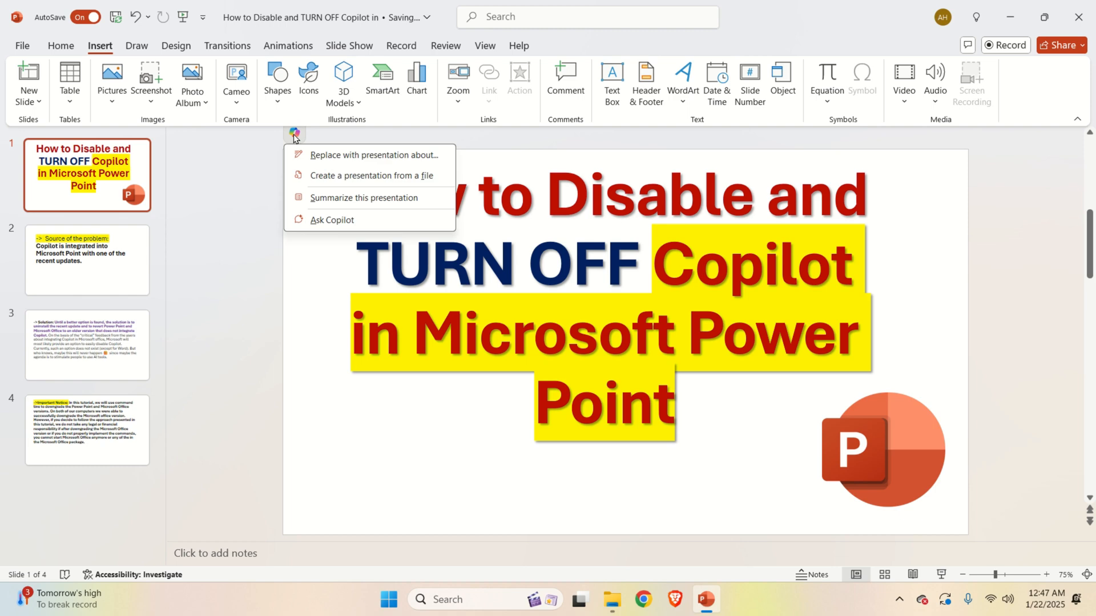
pyautogui.click(601, 332)
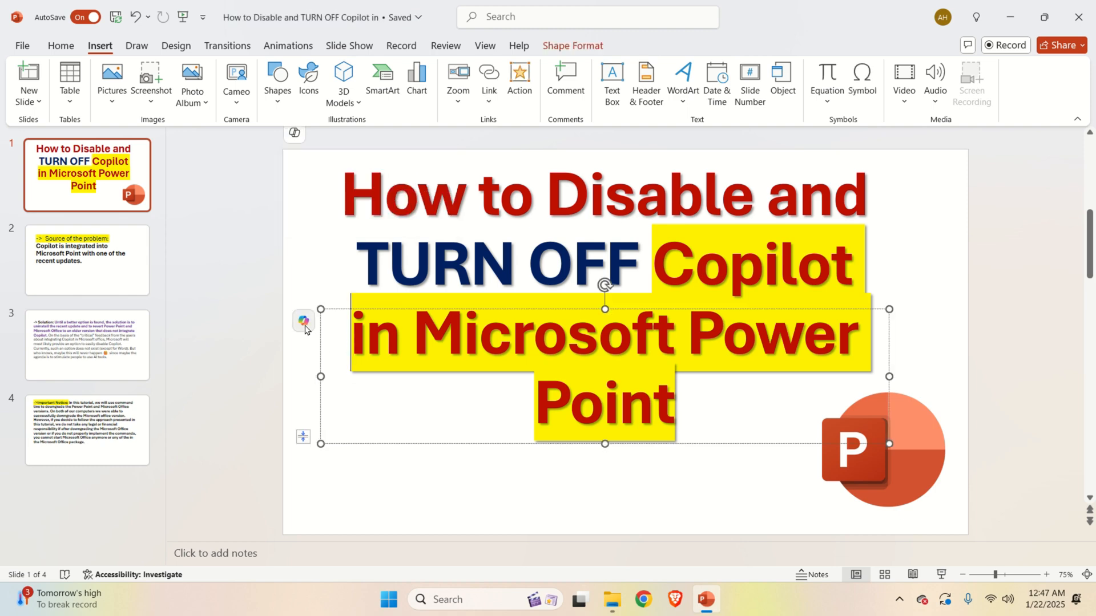
pyautogui.moveTo(258, 323)
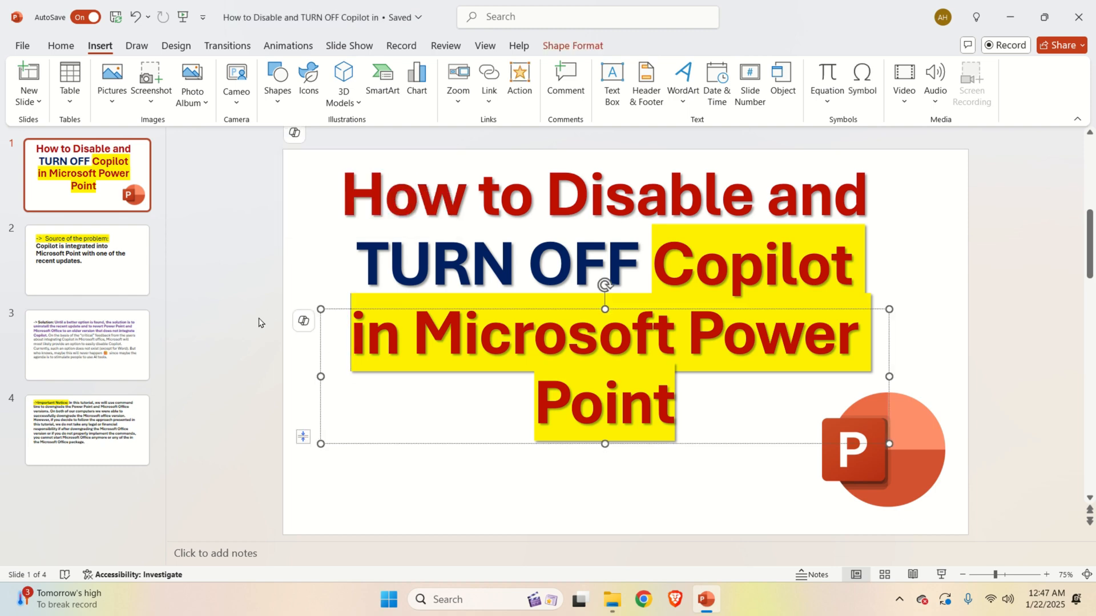
pyautogui.click(261, 283)
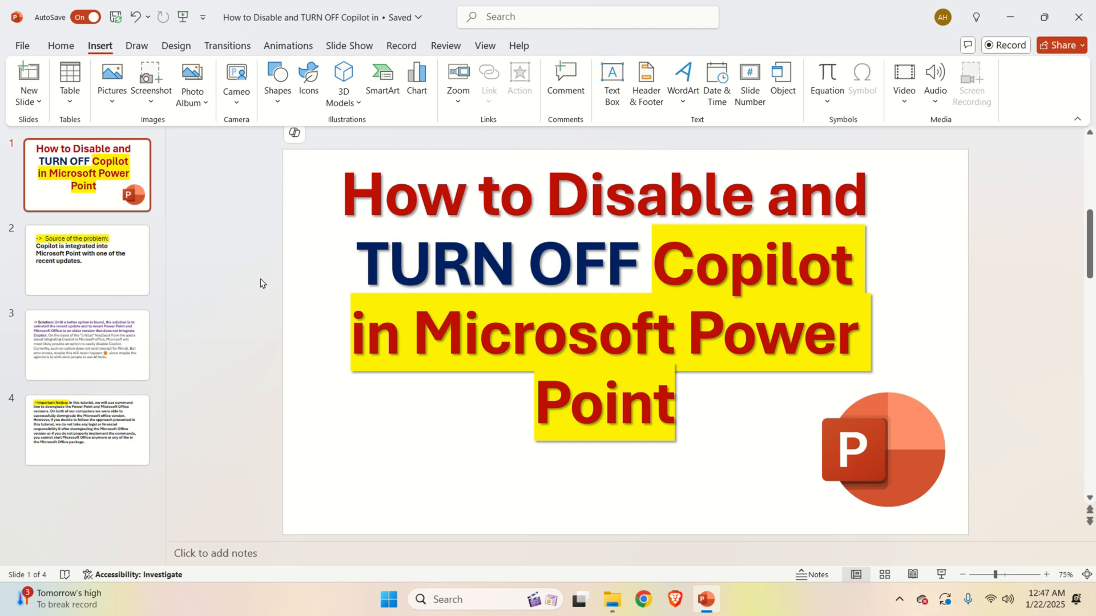
pyautogui.moveTo(270, 291)
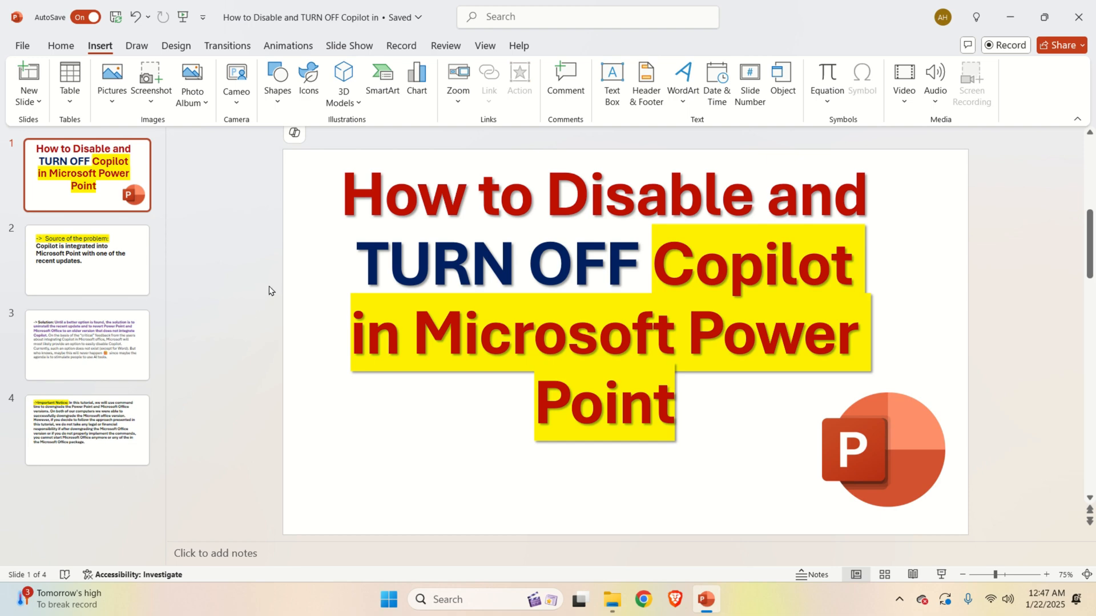
pyautogui.moveTo(285, 290)
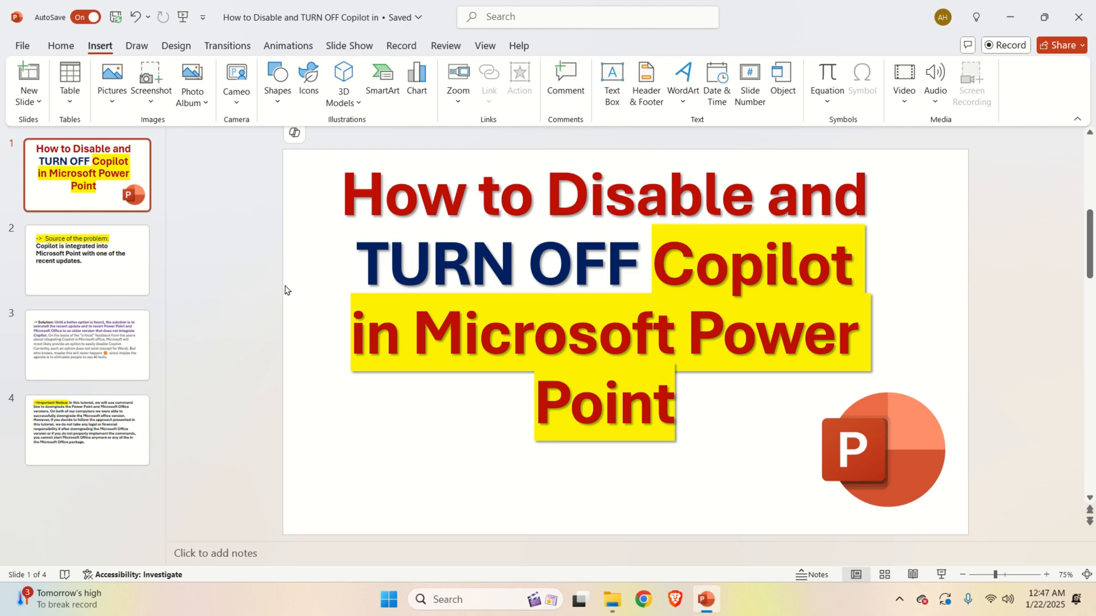
pyautogui.moveTo(329, 313)
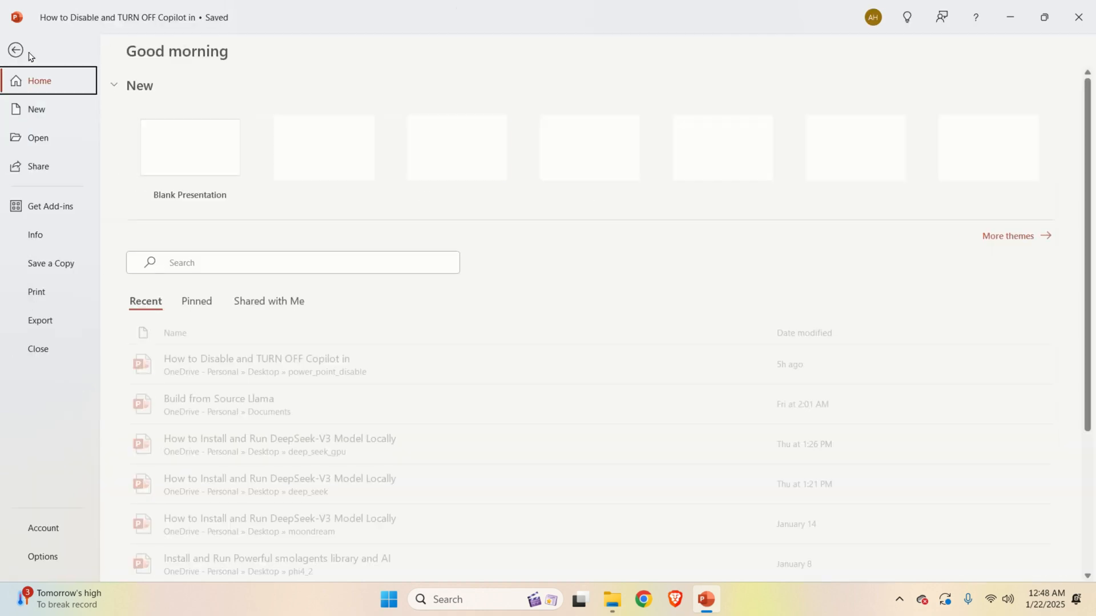
# Expand Update Options on the File > Account page to list the update choices
pyautogui.click(45, 527)
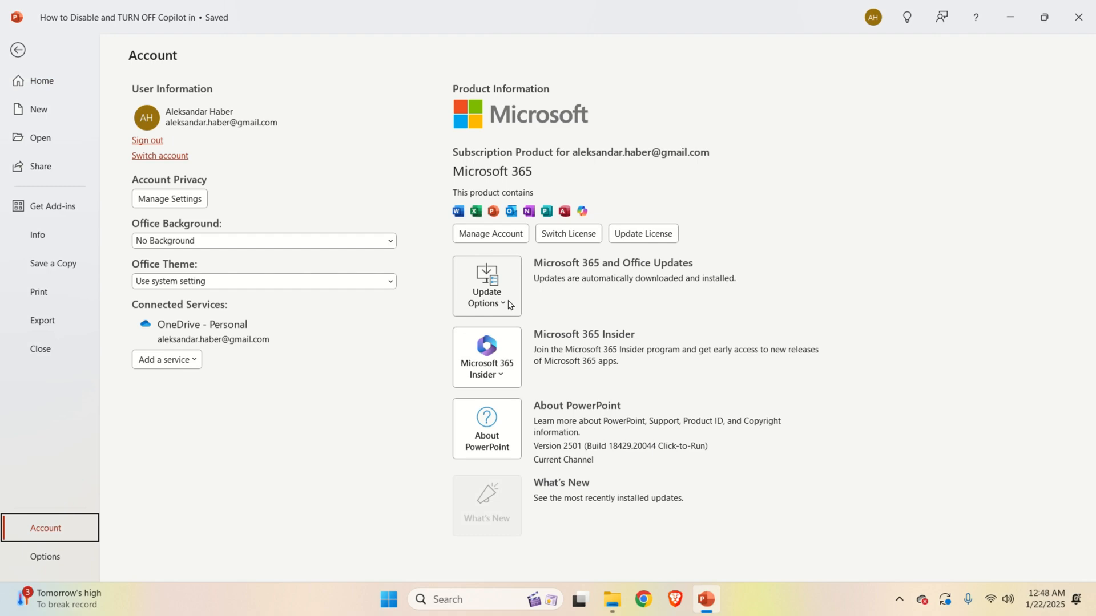
pyautogui.click(486, 287)
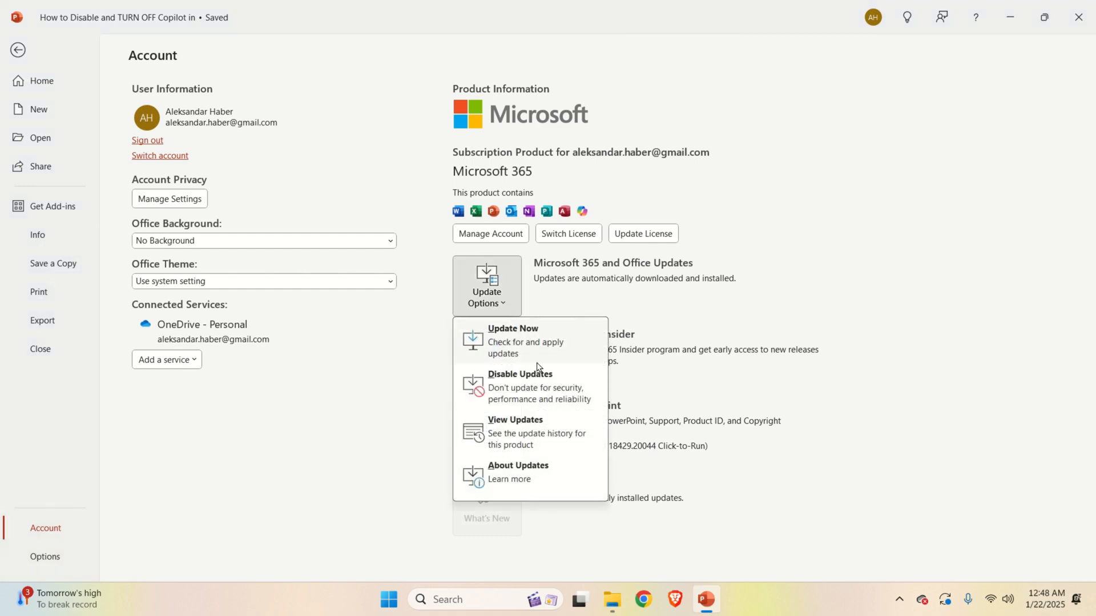
pyautogui.moveTo(546, 437)
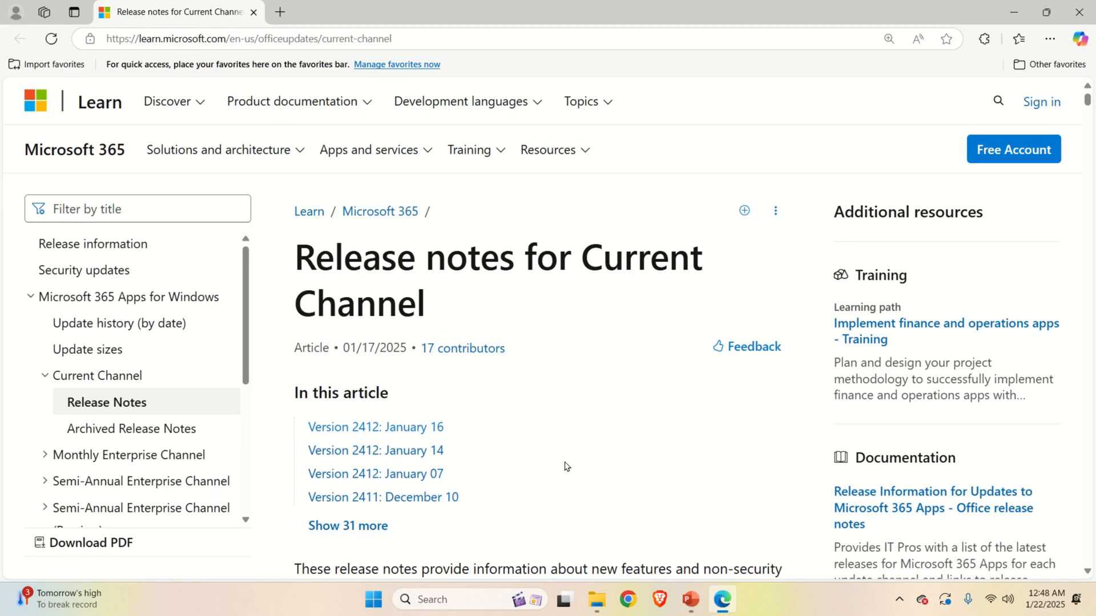
# Open the Version 2409: September 25 release notes and select build 18025.20104
pyautogui.scroll(-3)
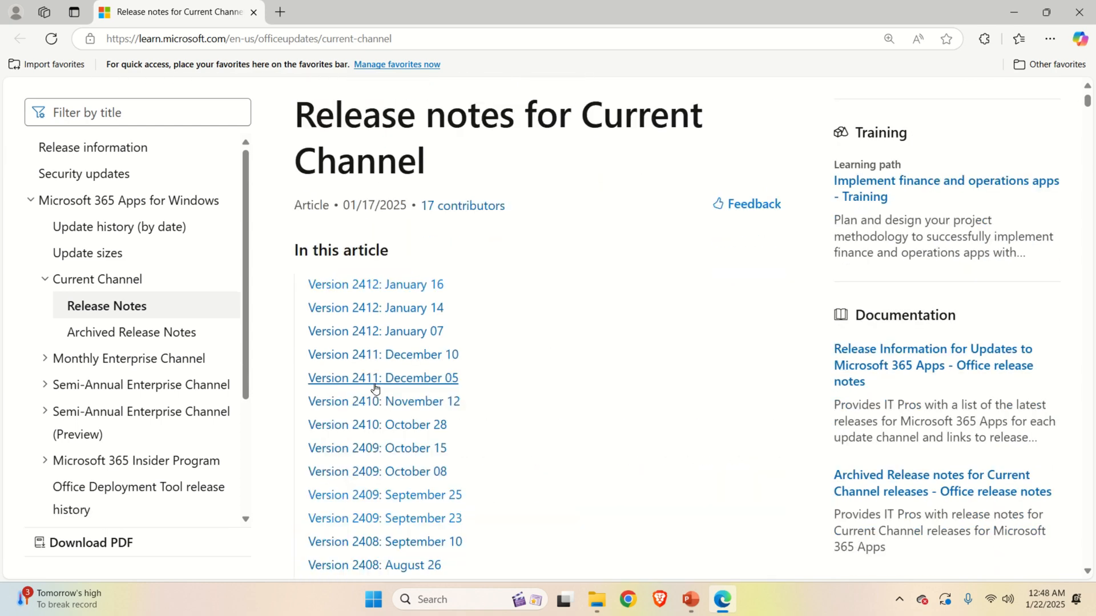
pyautogui.scroll(-3)
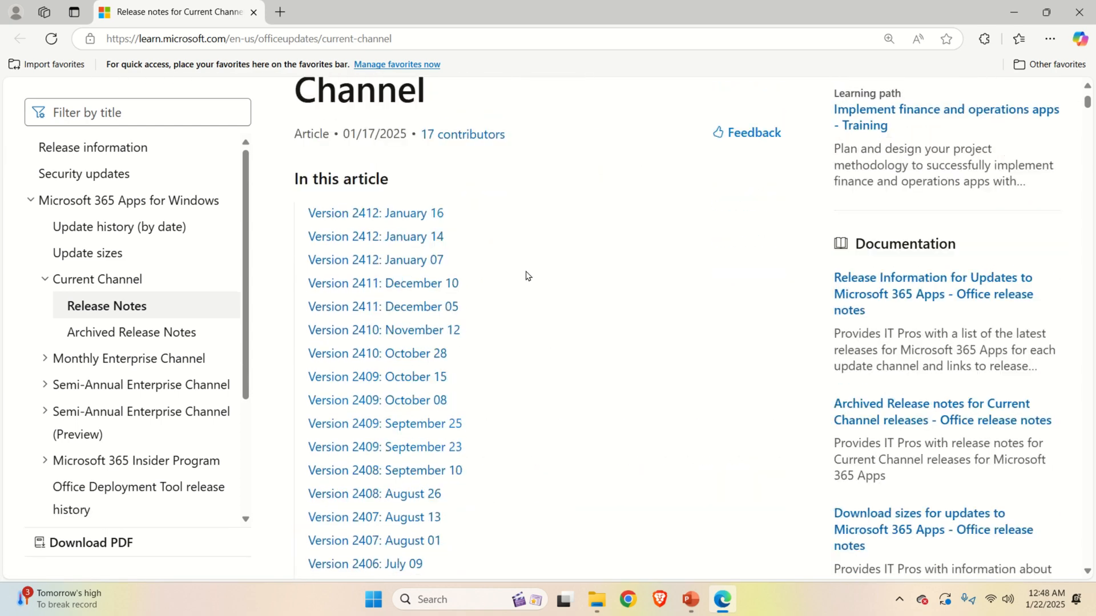
pyautogui.moveTo(375, 213)
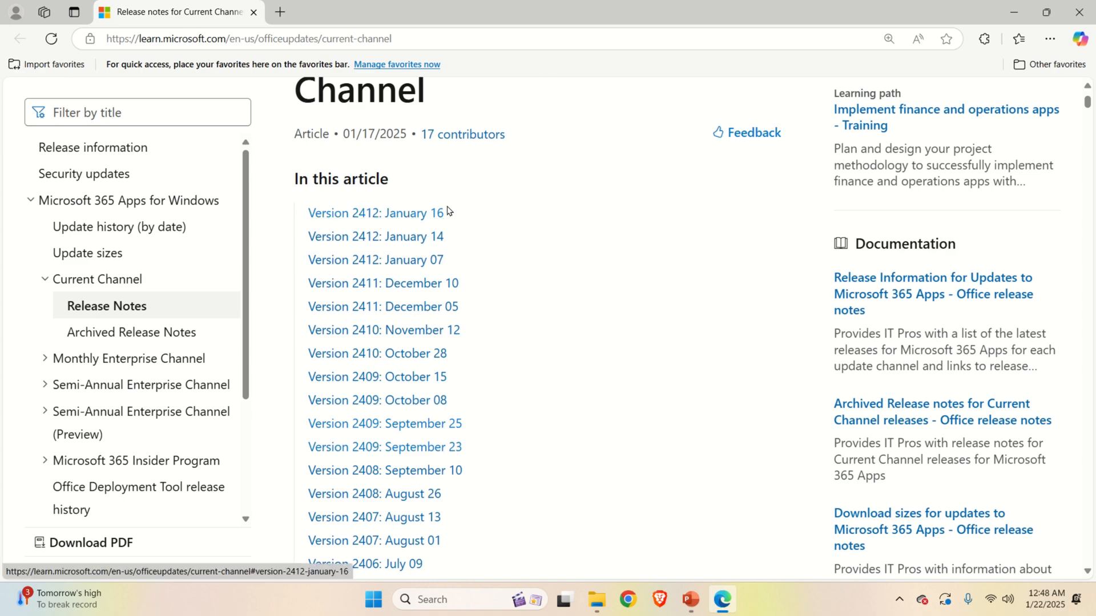
pyautogui.scroll(-3)
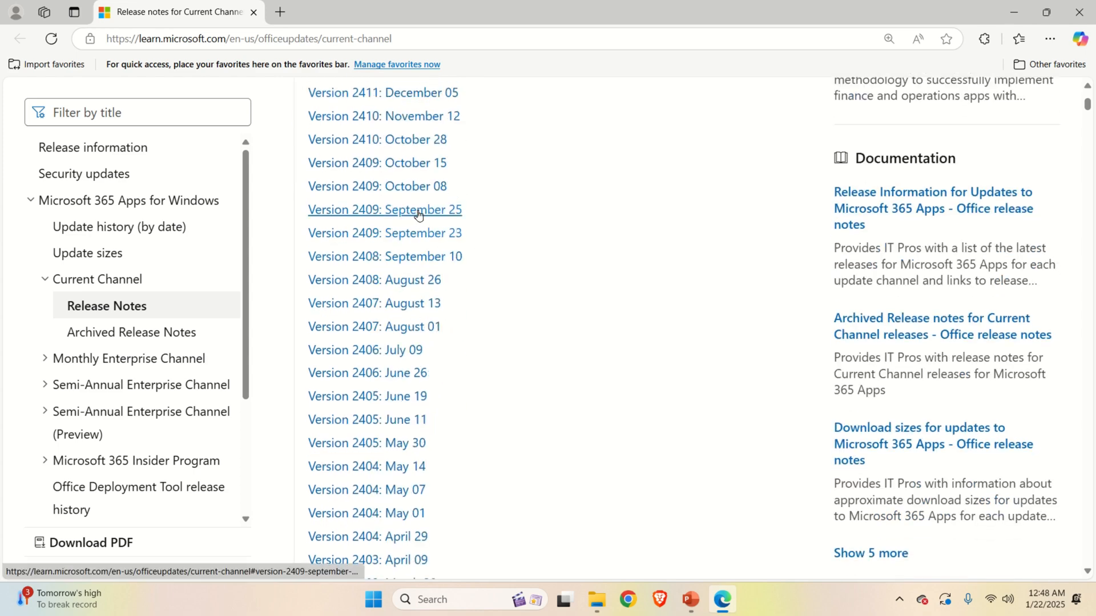
pyautogui.click(384, 210)
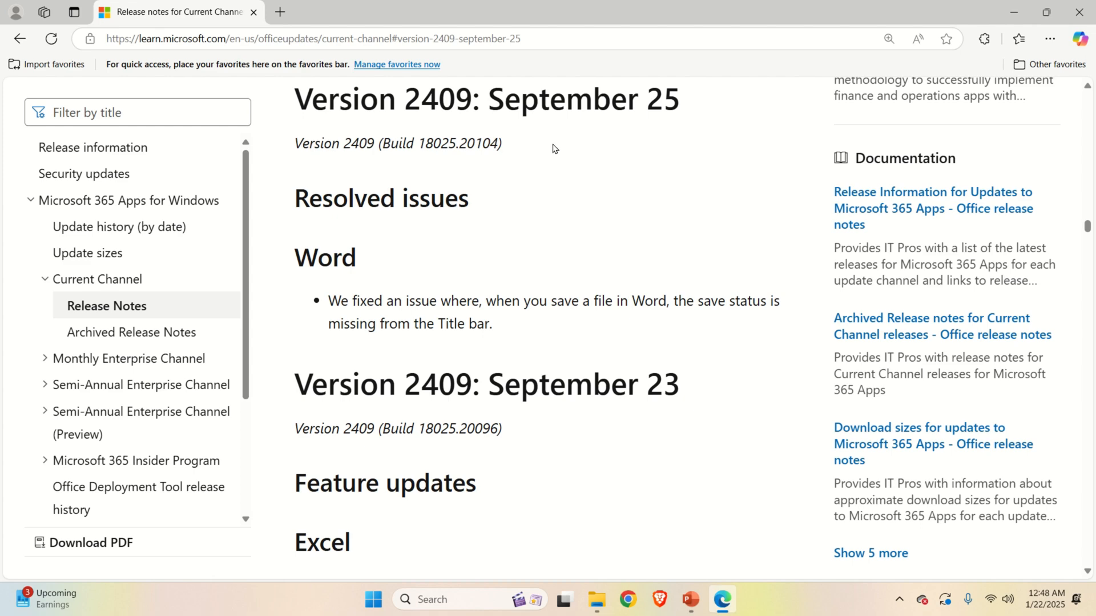
pyautogui.moveTo(417, 183)
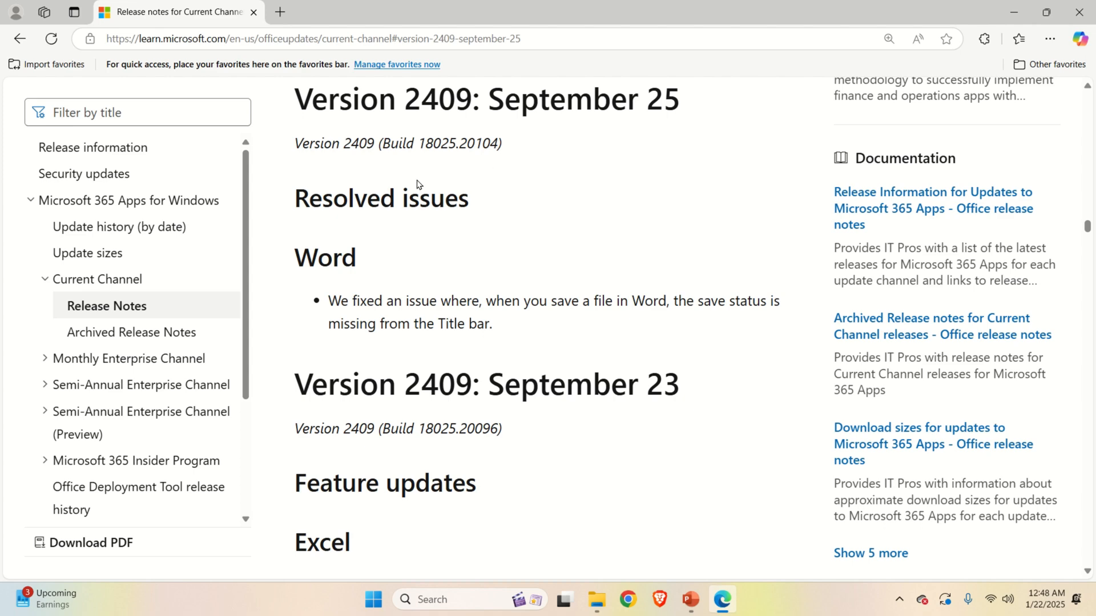
pyautogui.doubleClick(457, 144)
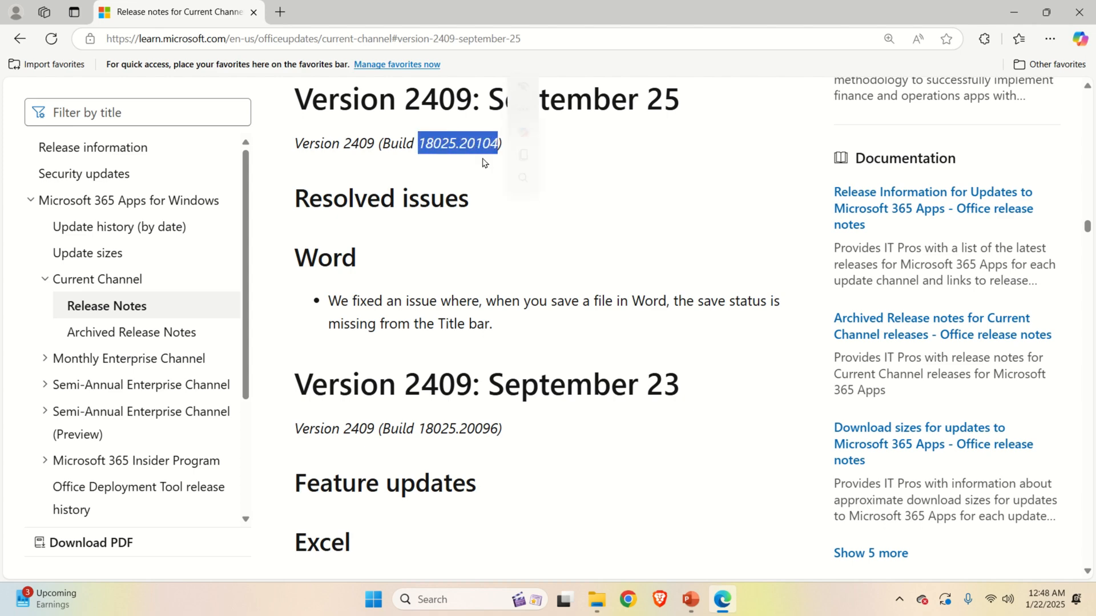
pyautogui.moveTo(451, 181)
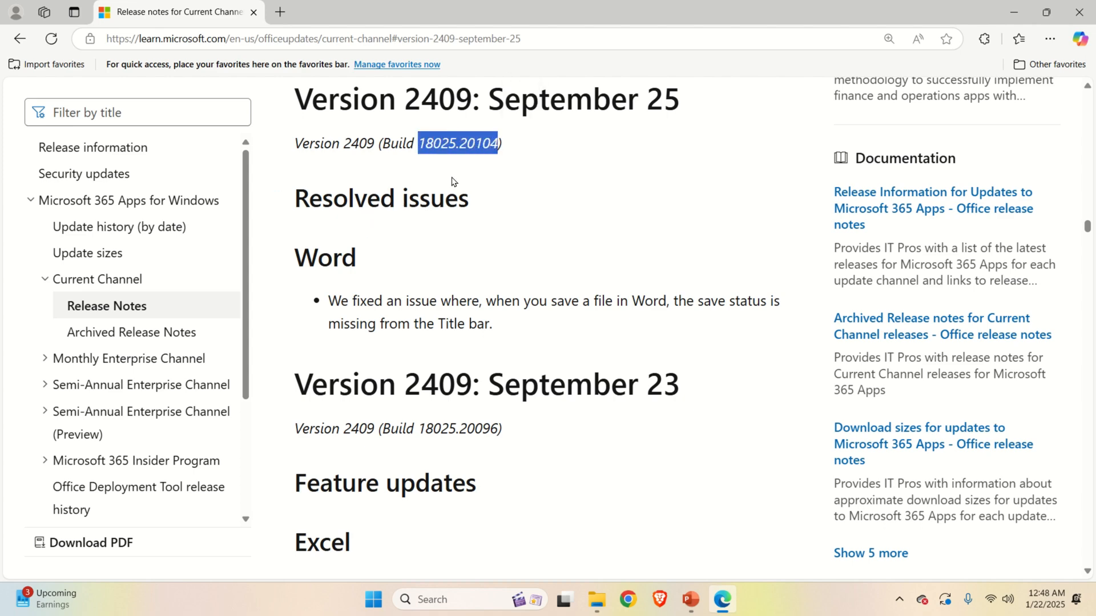
pyautogui.moveTo(505, 159)
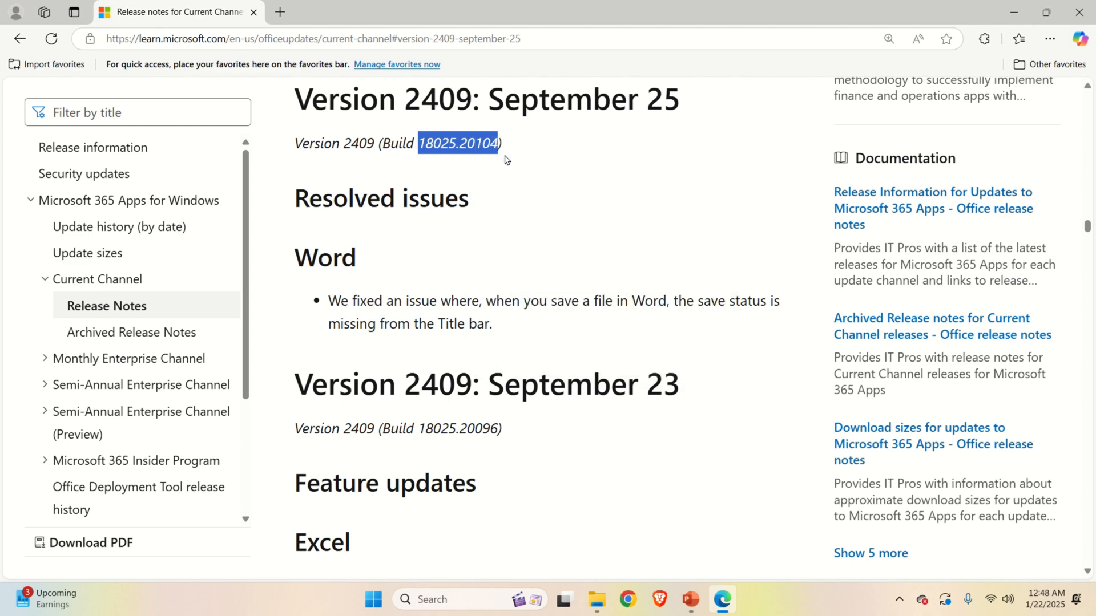
pyautogui.moveTo(638, 251)
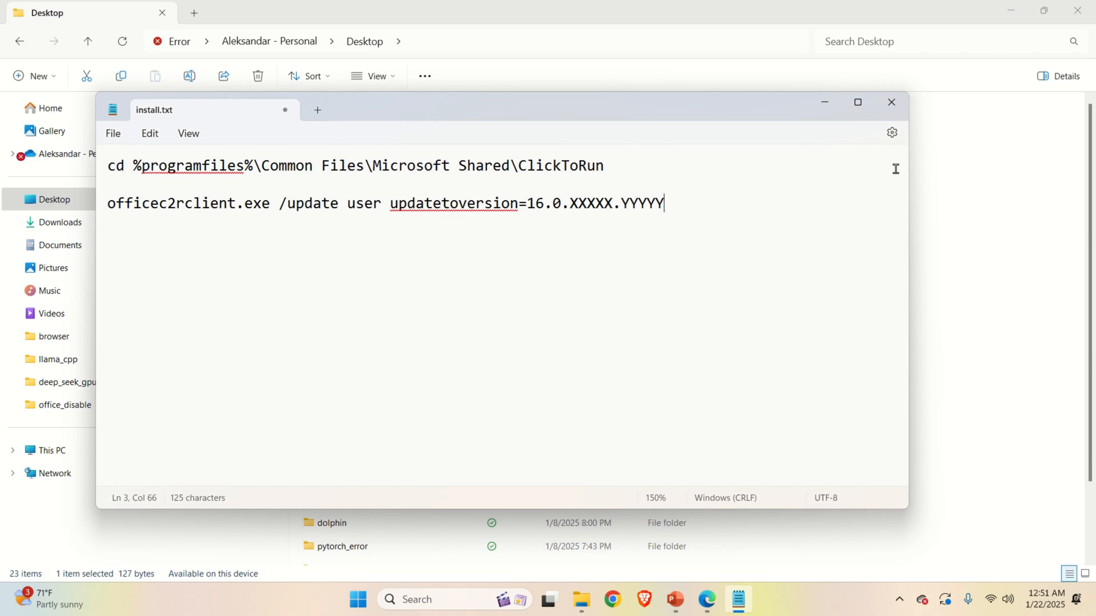
# Select 'officec2rclient' on the second command line of install.txt
pyautogui.doubleClick(171, 203)
pyautogui.write('comman')
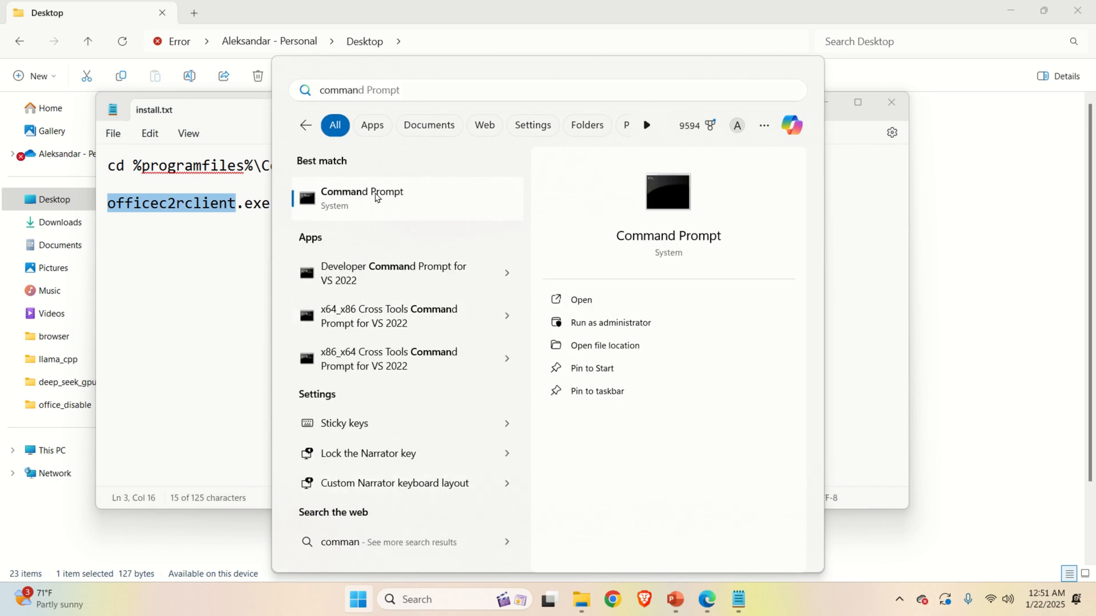
# Run Command Prompt as administrator and change into the Microsoft Shared\ClickToRun folder
pyautogui.rightClick(362, 198)
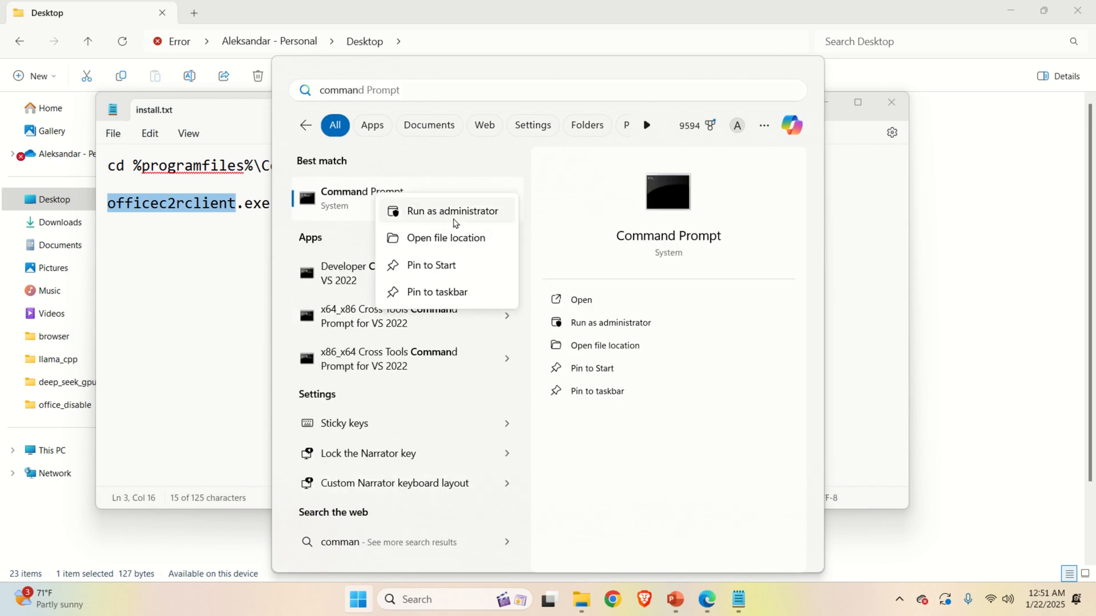
pyautogui.click(451, 211)
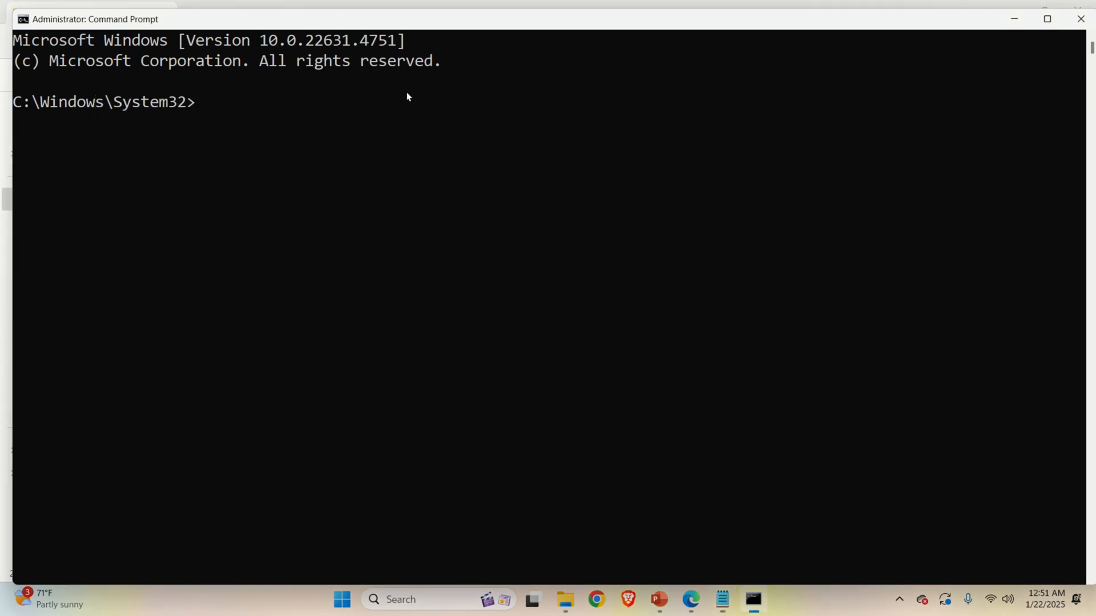
pyautogui.write('cd %programfiles%\\Common Files\\Microsoft Shared\\ClickToRun')
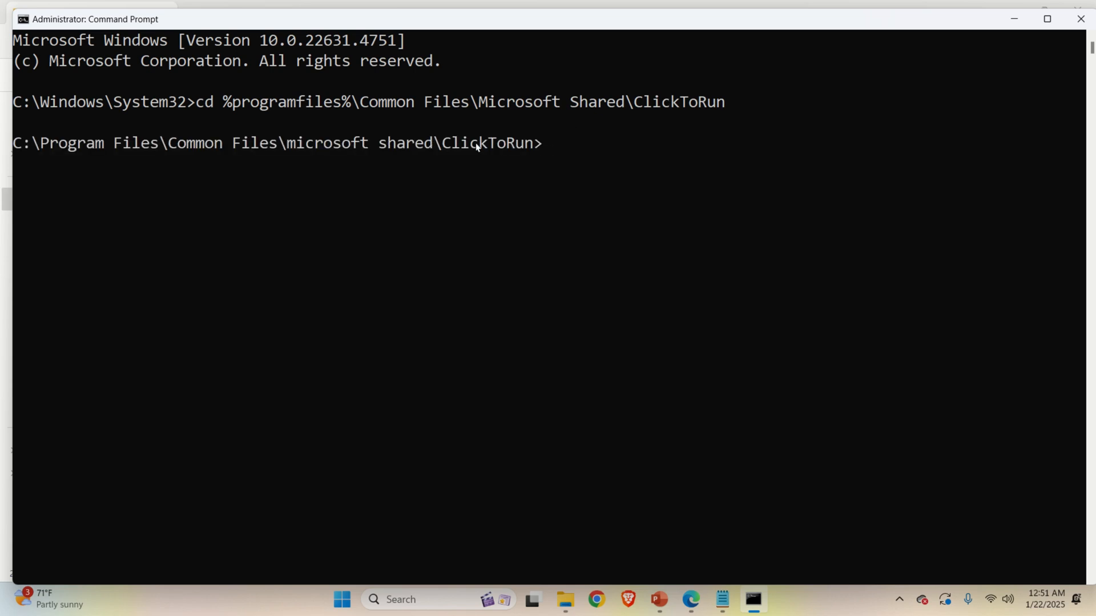
# Replace the XXXXX.YYYYY placeholder in install.txt with build 18025.20104
pyautogui.click(722, 600)
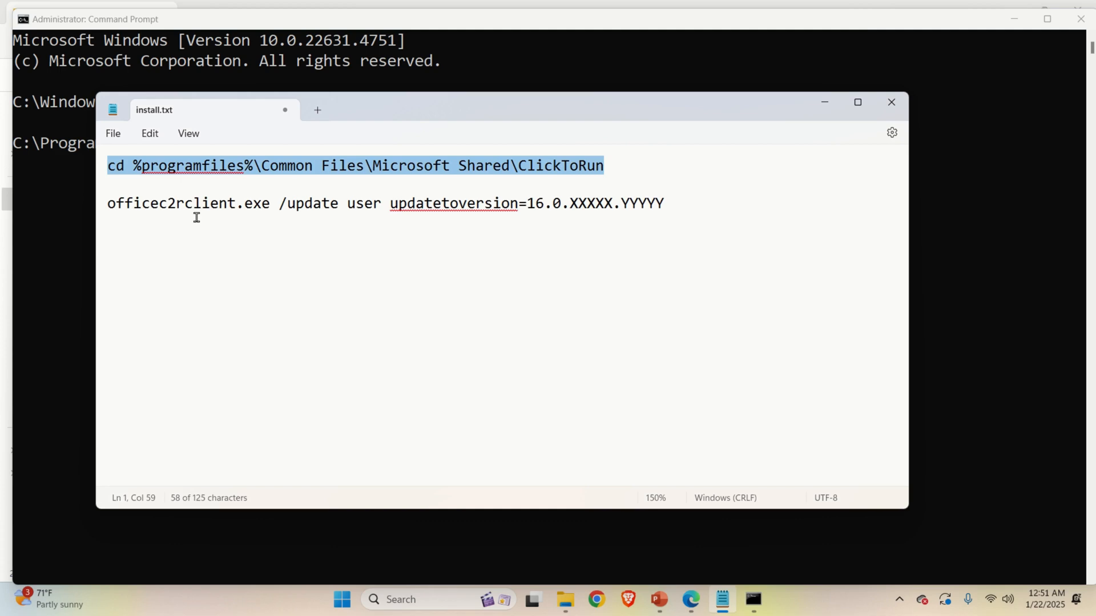
pyautogui.doubleClick(171, 203)
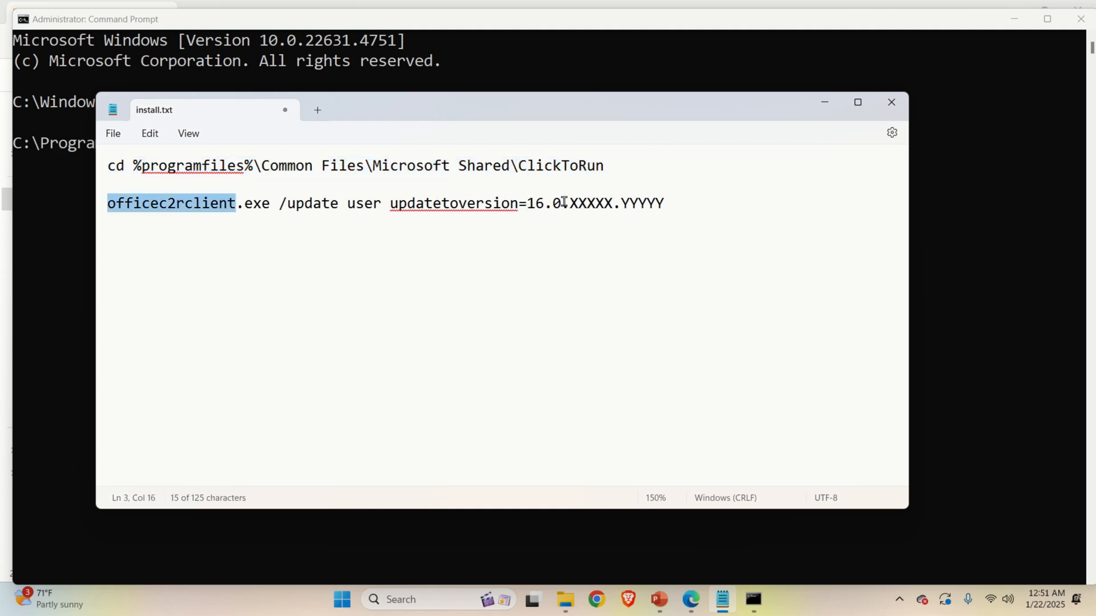
pyautogui.doubleClick(591, 202)
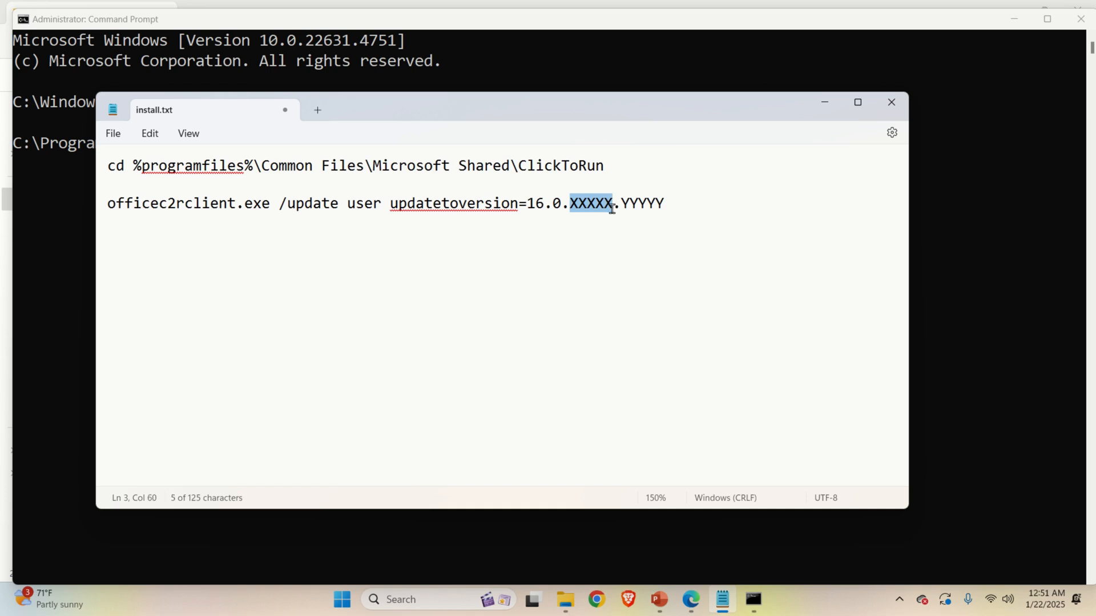
pyautogui.click(622, 203)
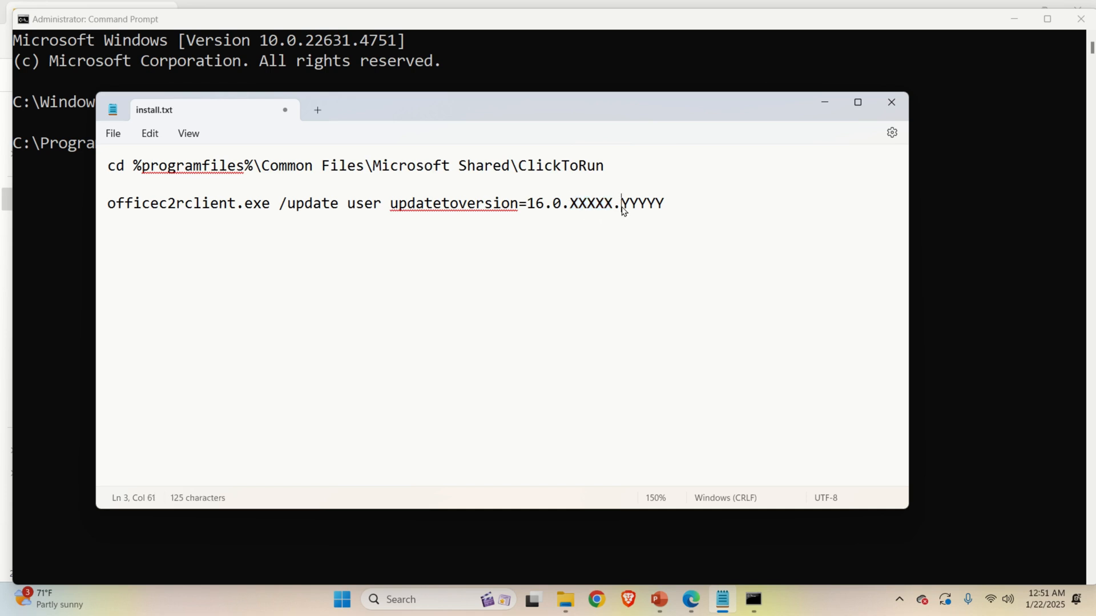
pyautogui.moveTo(627, 585)
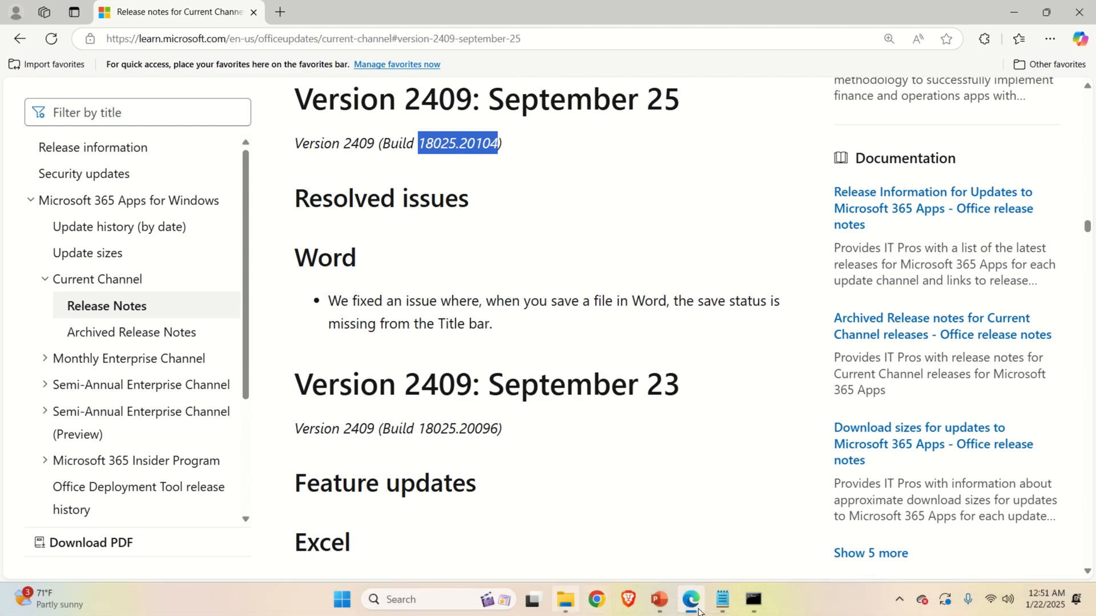
pyautogui.click(722, 600)
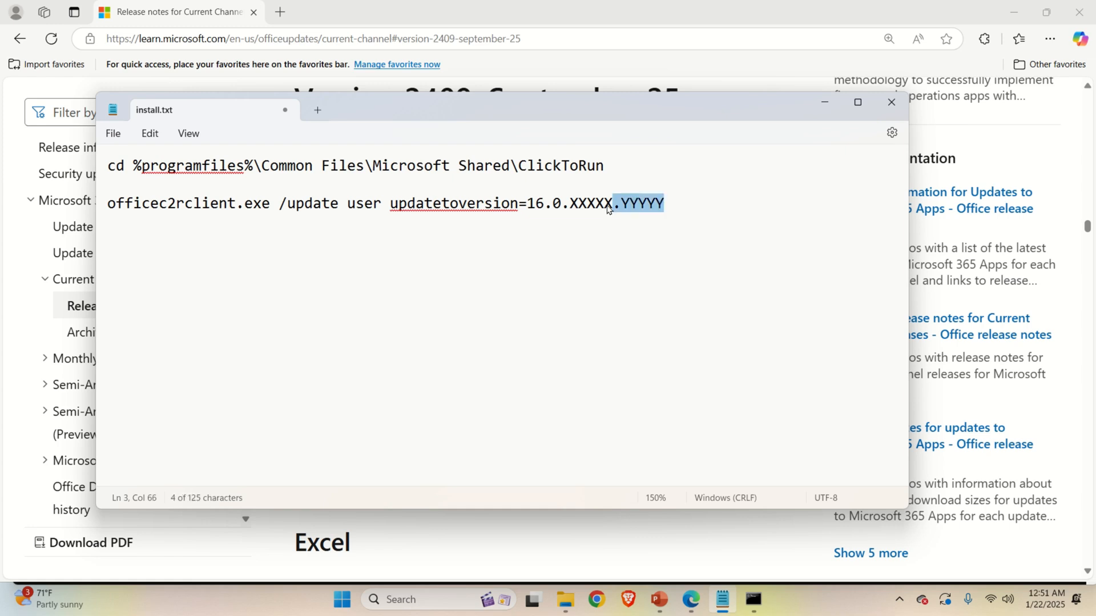
pyautogui.moveTo(614, 204); pyautogui.dragTo(566, 203)
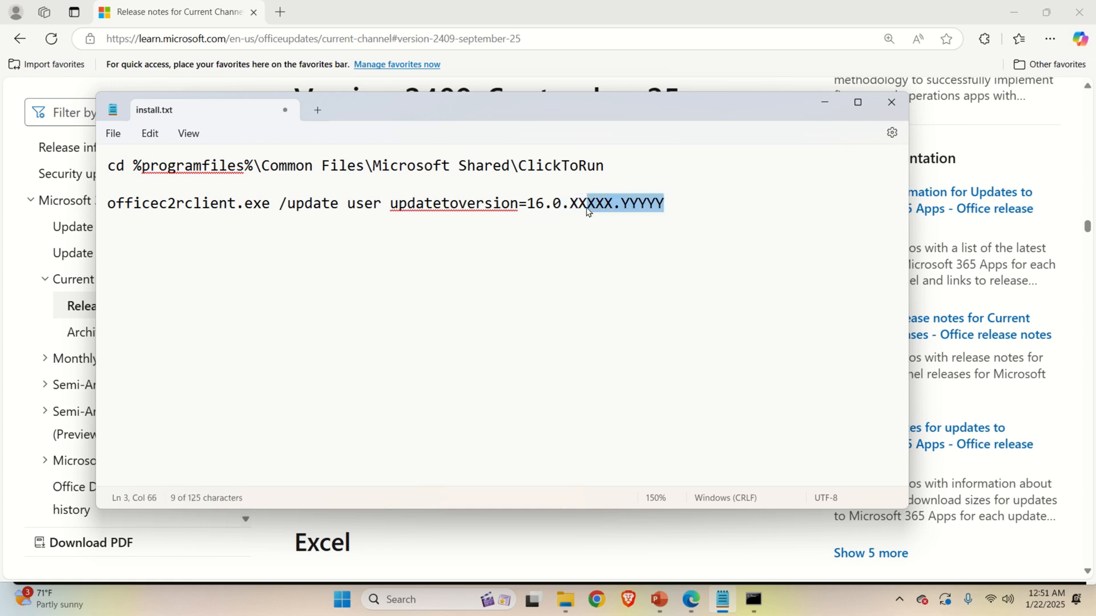
pyautogui.write('18025.20104')
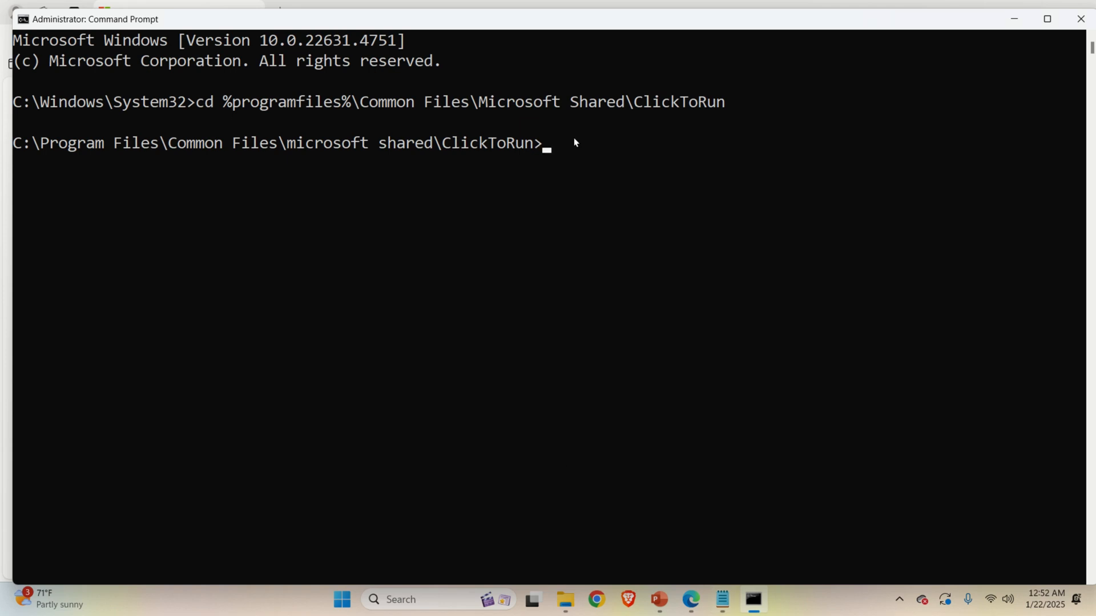
# Run officec2rclient.exe /update user updatetoversion=16.0.18025.20104 to start the downgrade
pyautogui.write('officec2rclient.exe /update user updatetoversion=16.0.18025.20104')
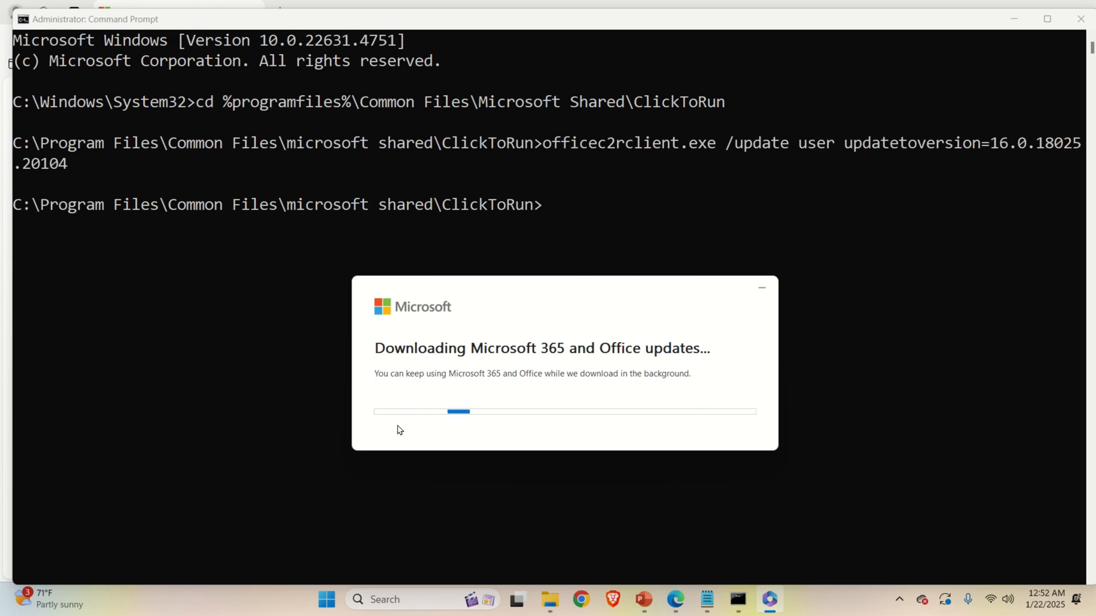
pyautogui.moveTo(694, 402)
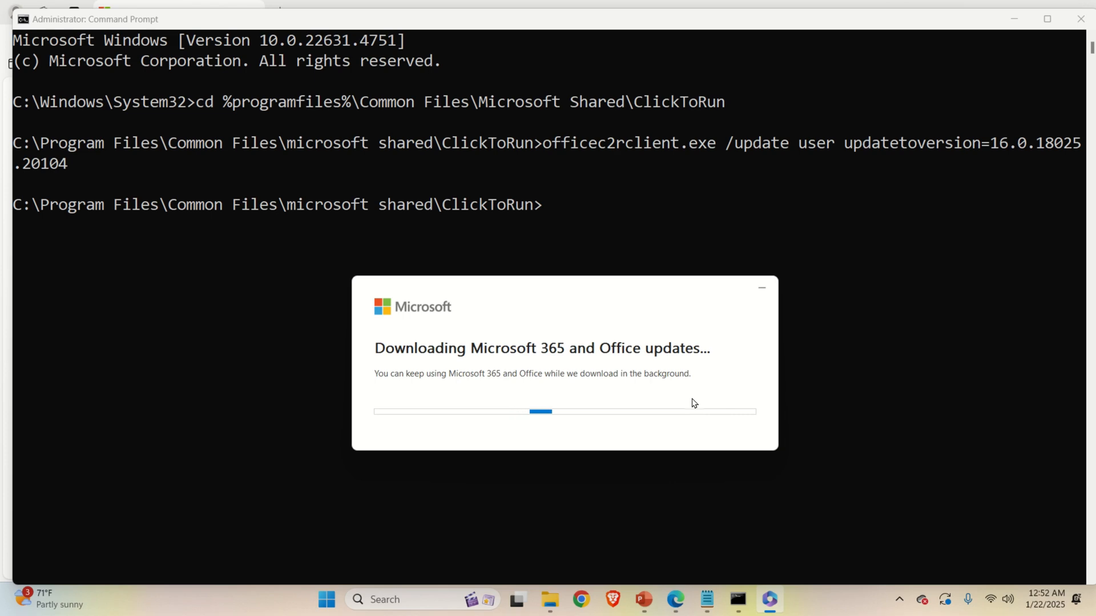
pyautogui.moveTo(676, 383)
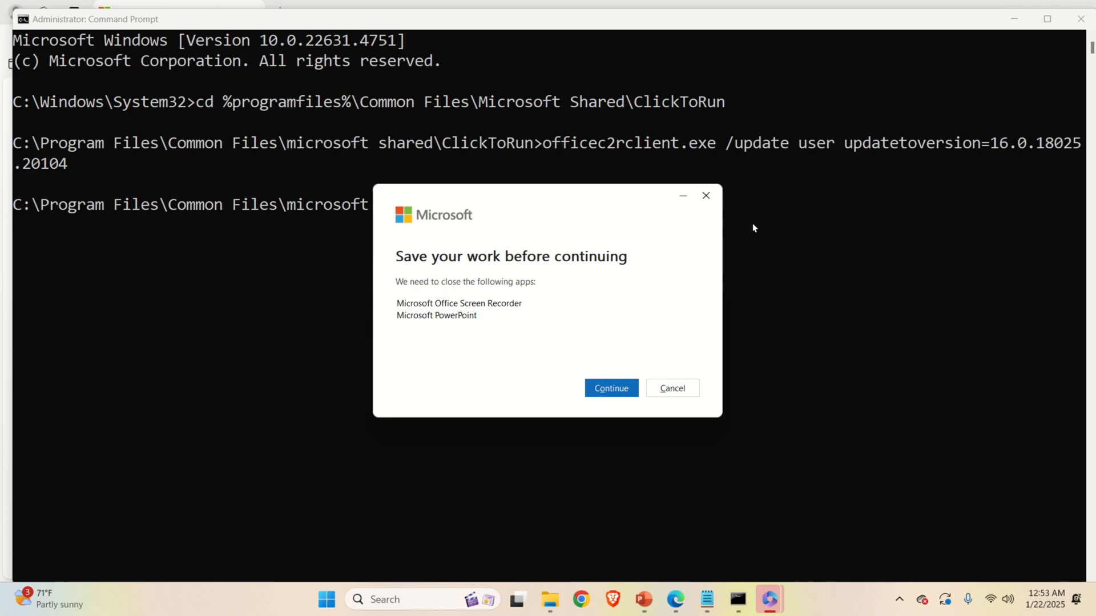
pyautogui.moveTo(448, 358)
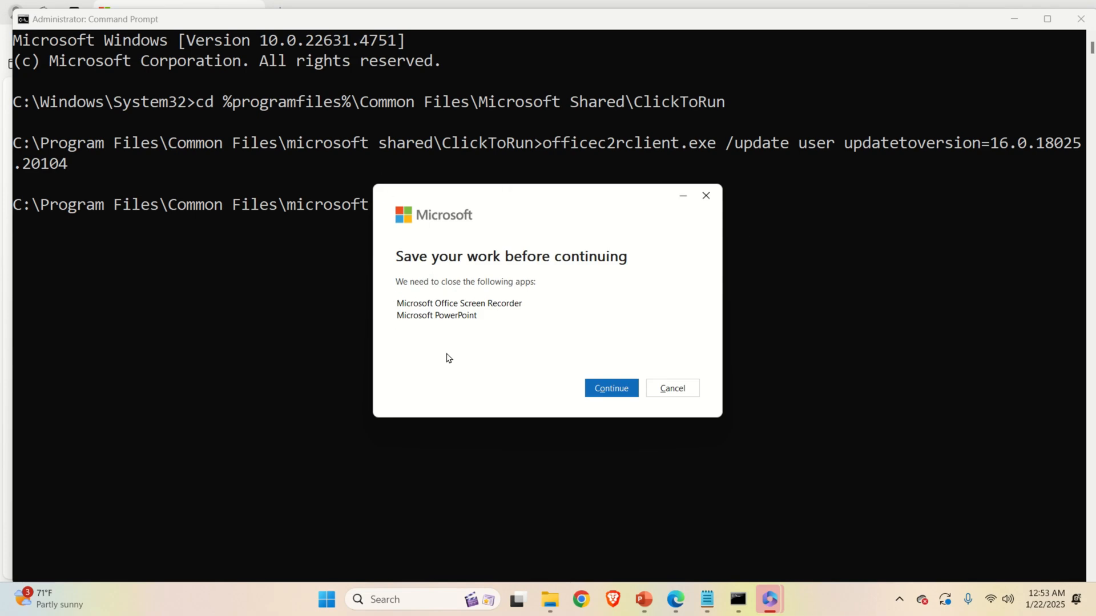
pyautogui.moveTo(480, 316)
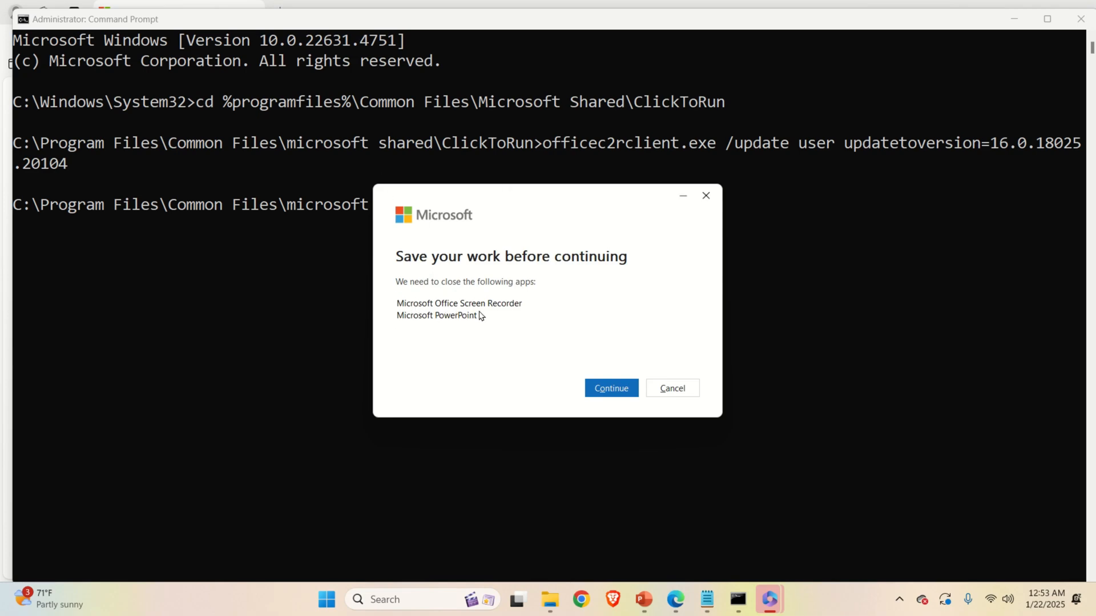
pyautogui.moveTo(668, 499)
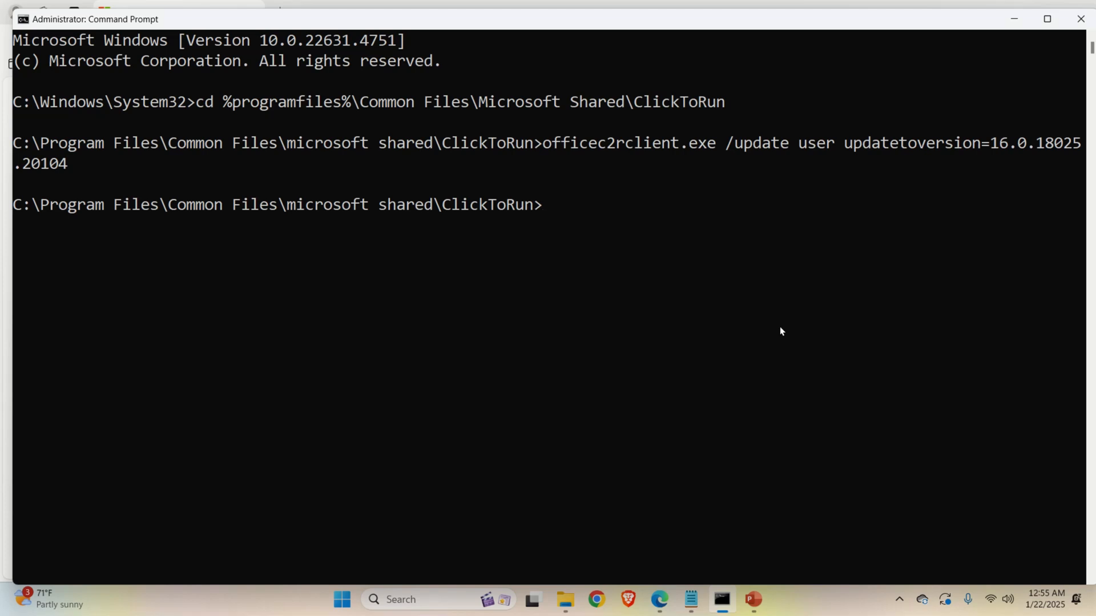
pyautogui.moveTo(772, 331)
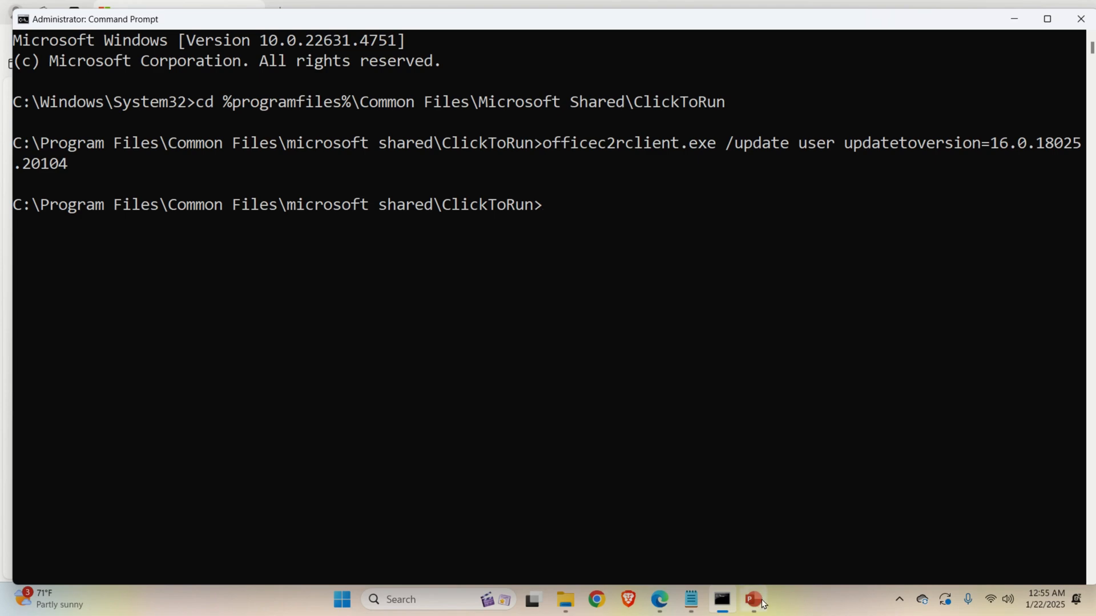
pyautogui.moveTo(862, 357)
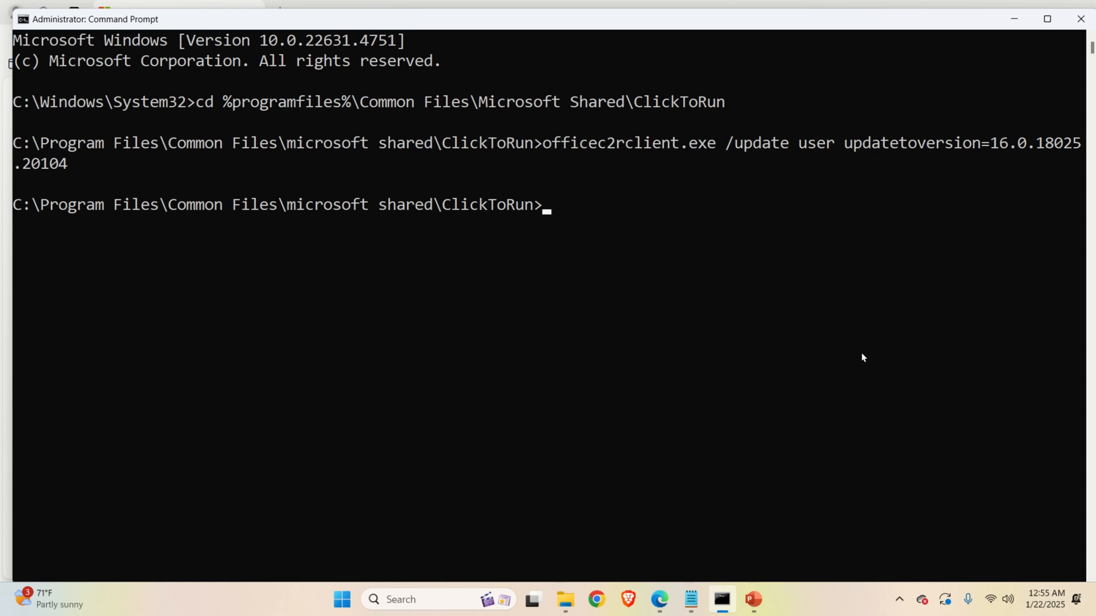
pyautogui.moveTo(424, 536)
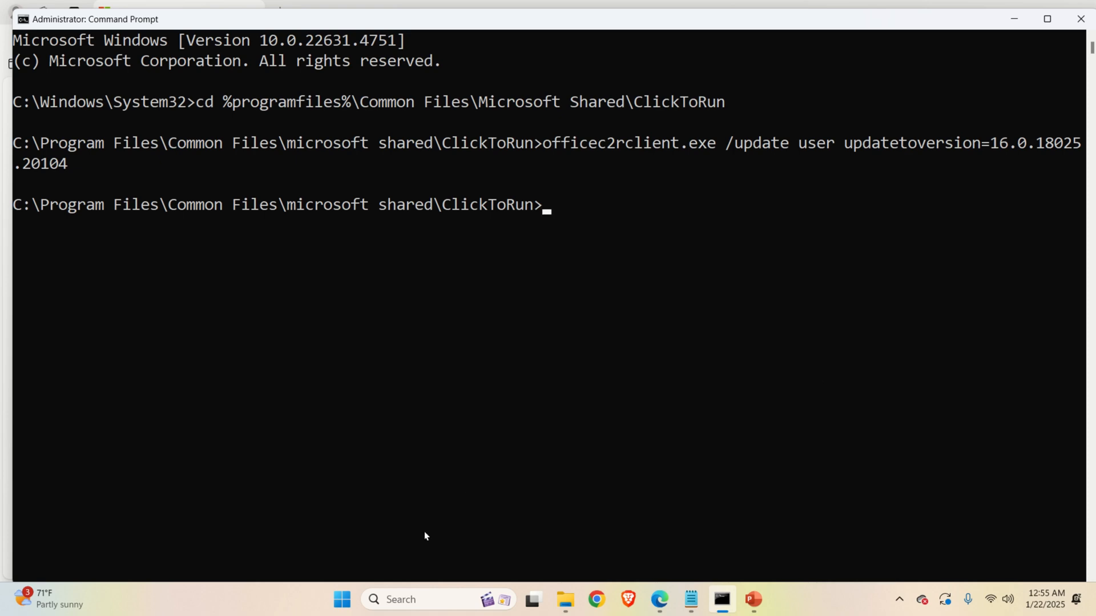
# Relaunch PowerPoint from Start with a blank presentation and show its File page
pyautogui.click(341, 599)
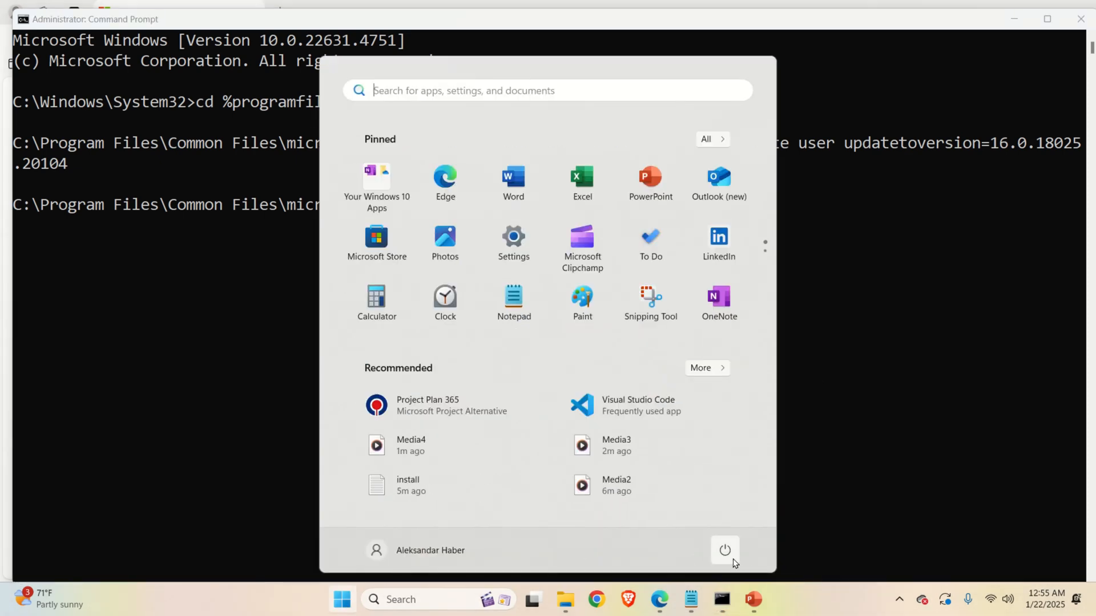
pyautogui.click(725, 550)
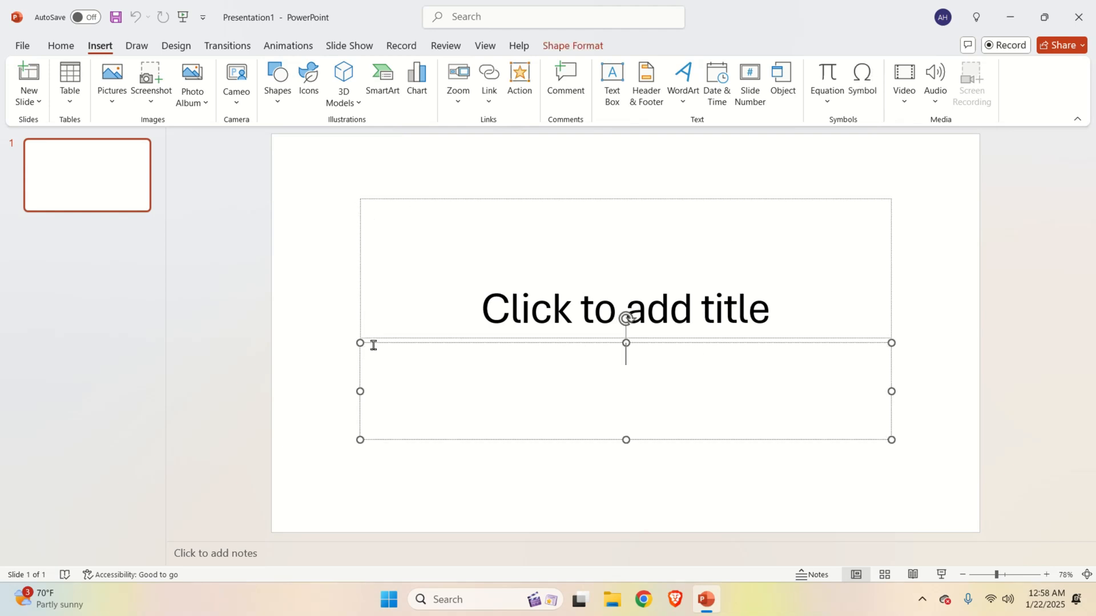
pyautogui.moveTo(923, 366)
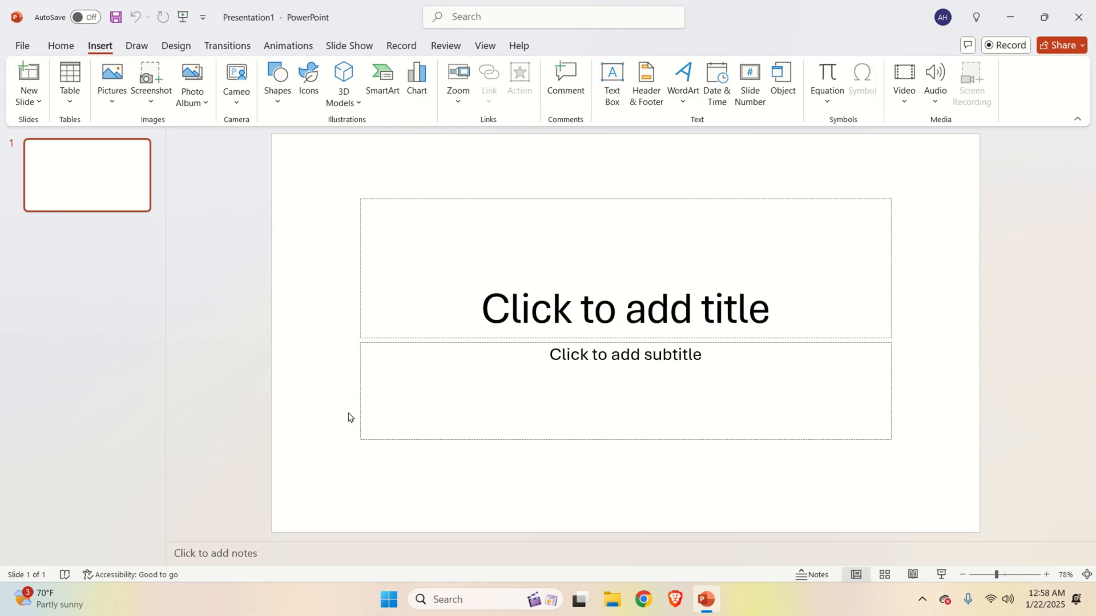
pyautogui.moveTo(420, 377)
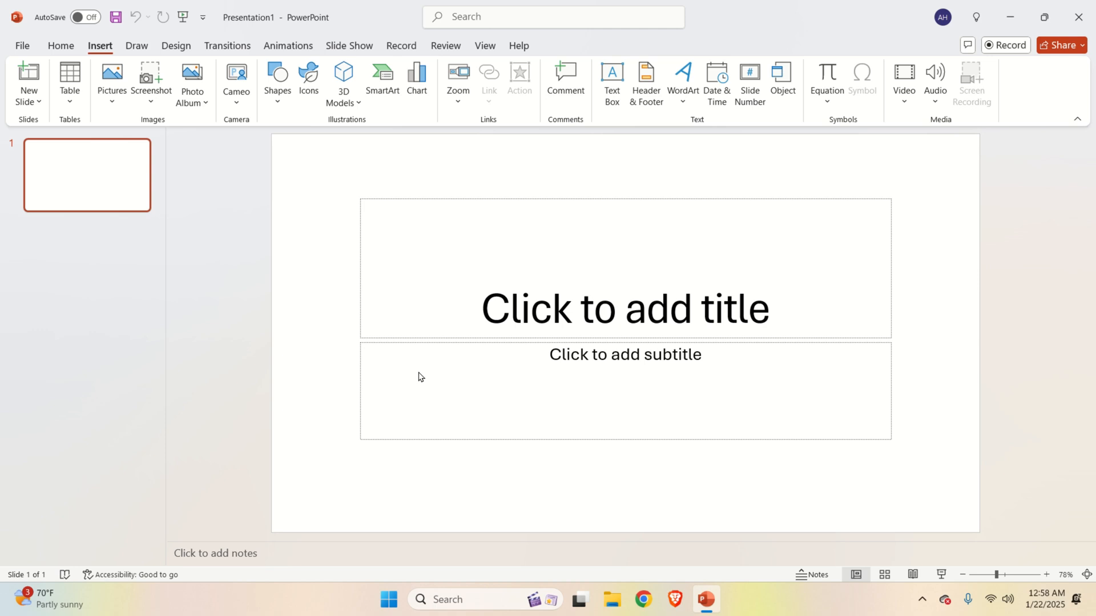
pyautogui.moveTo(342, 190)
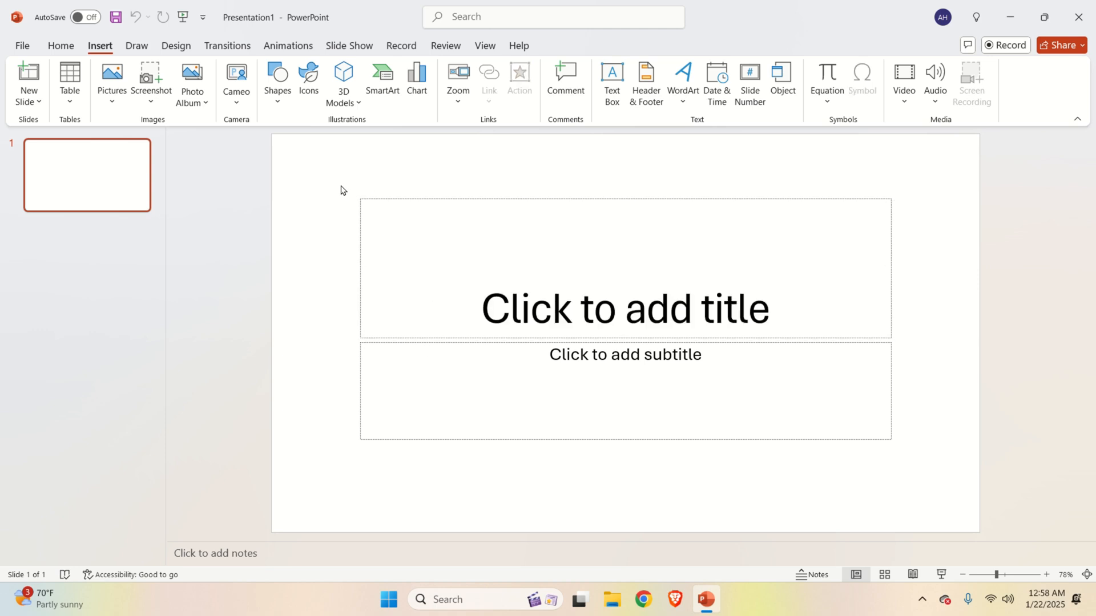
pyautogui.moveTo(368, 187)
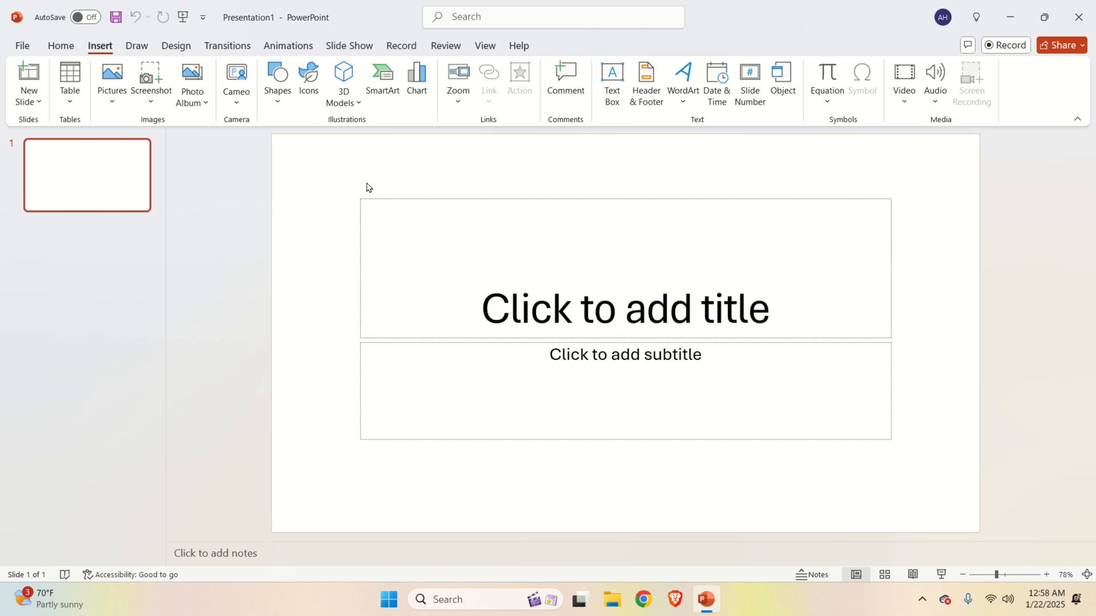
pyautogui.moveTo(330, 195)
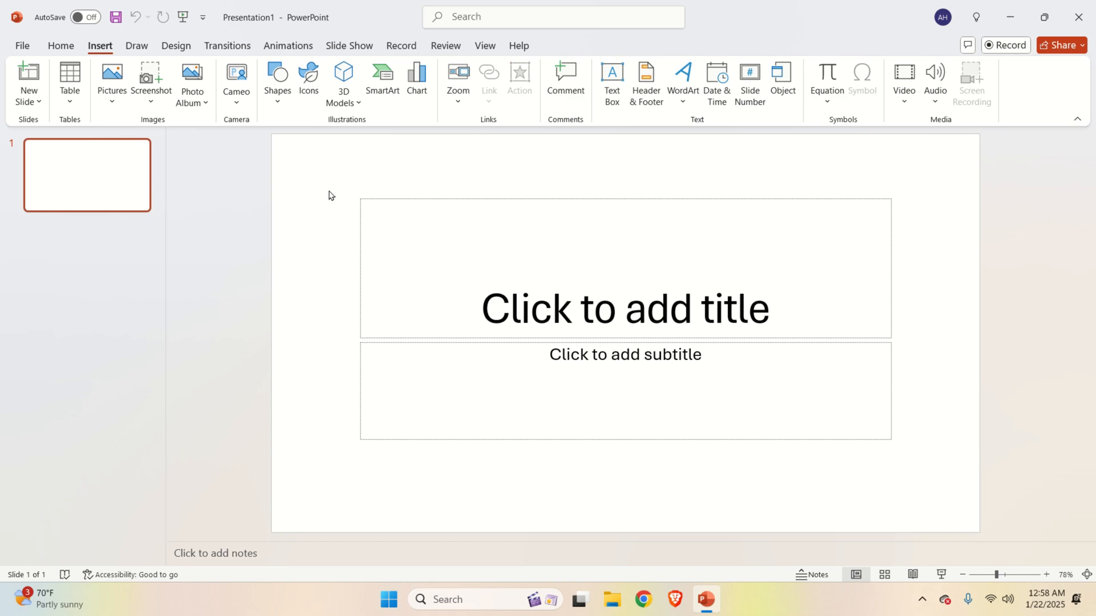
pyautogui.click(22, 46)
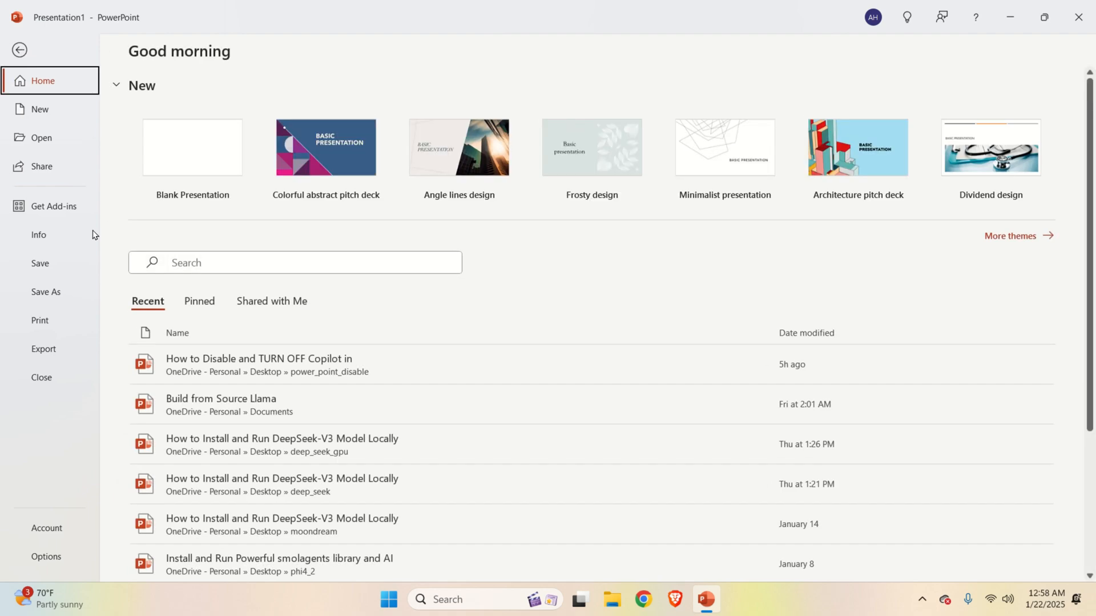
# Check Version 2409 under Account and uncheck 'Send additional diagnostic and usage data'
pyautogui.click(46, 527)
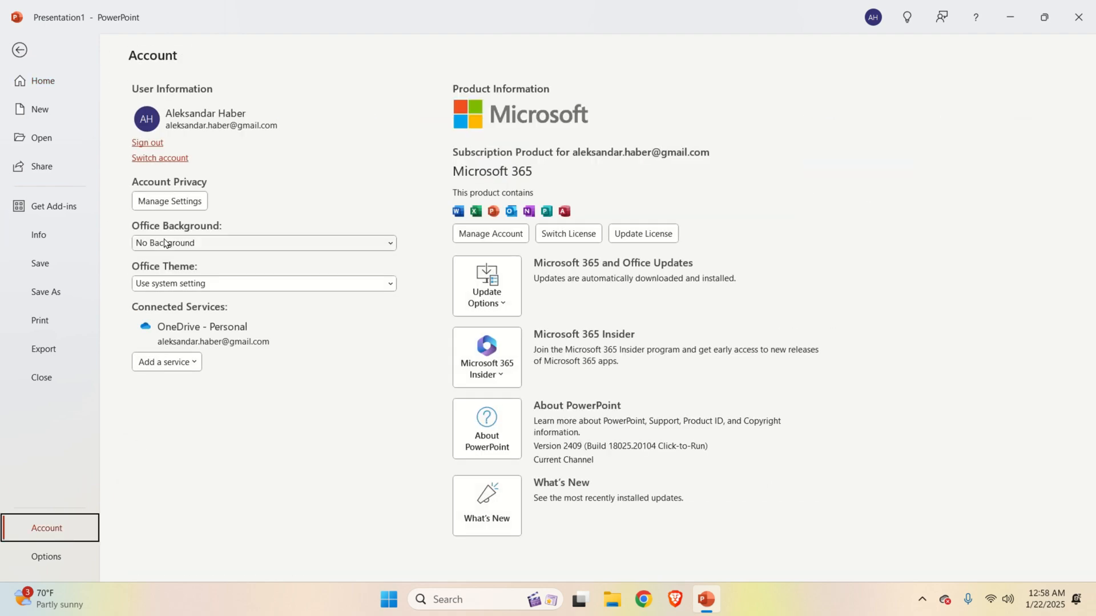
pyautogui.click(169, 201)
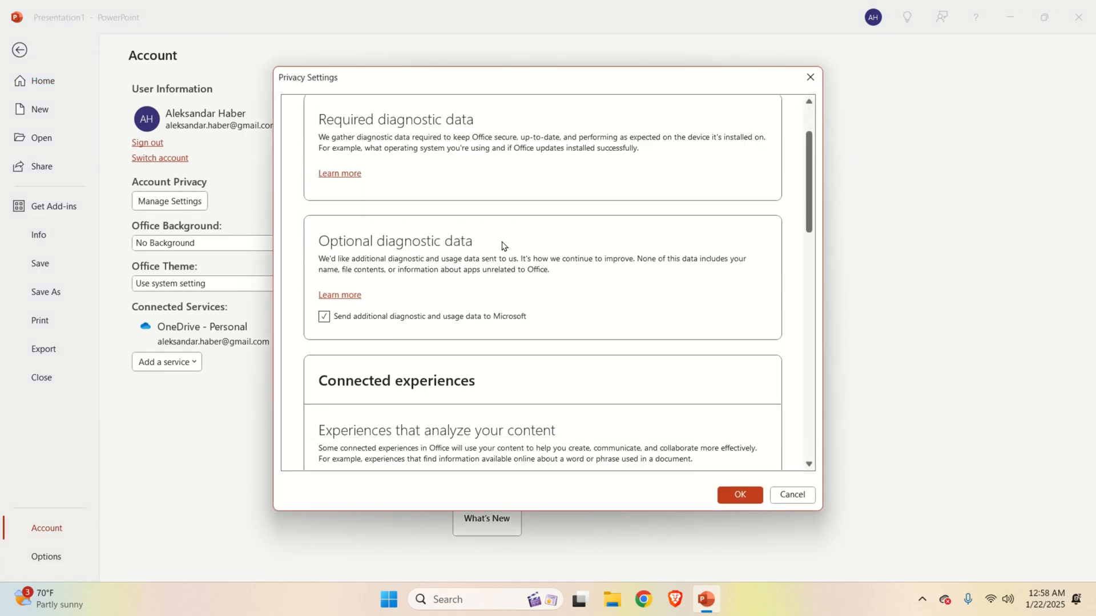
pyautogui.scroll(-3)
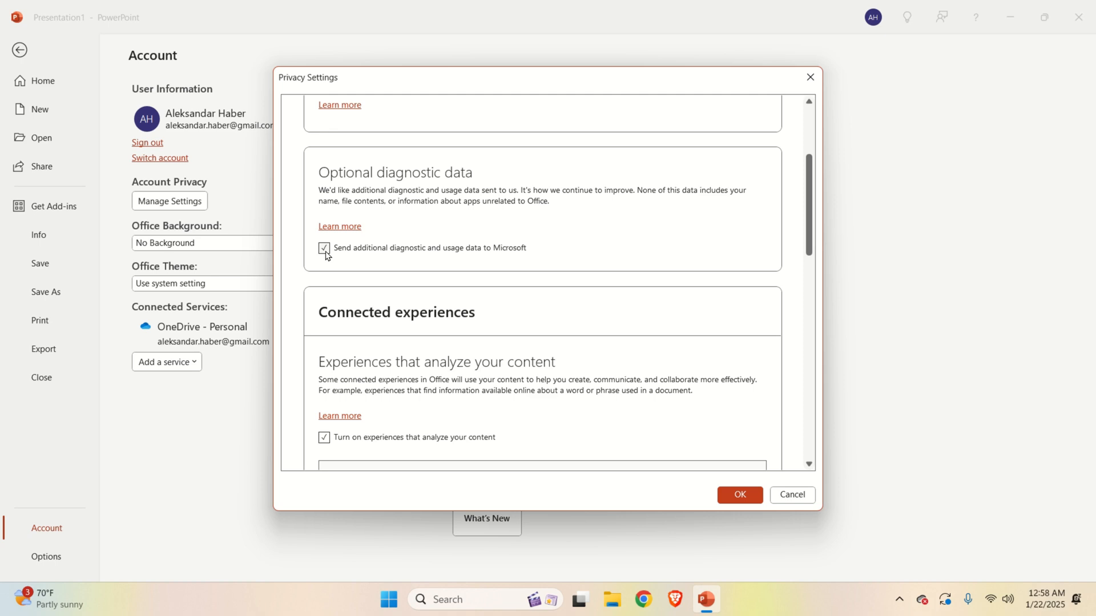
pyautogui.click(324, 249)
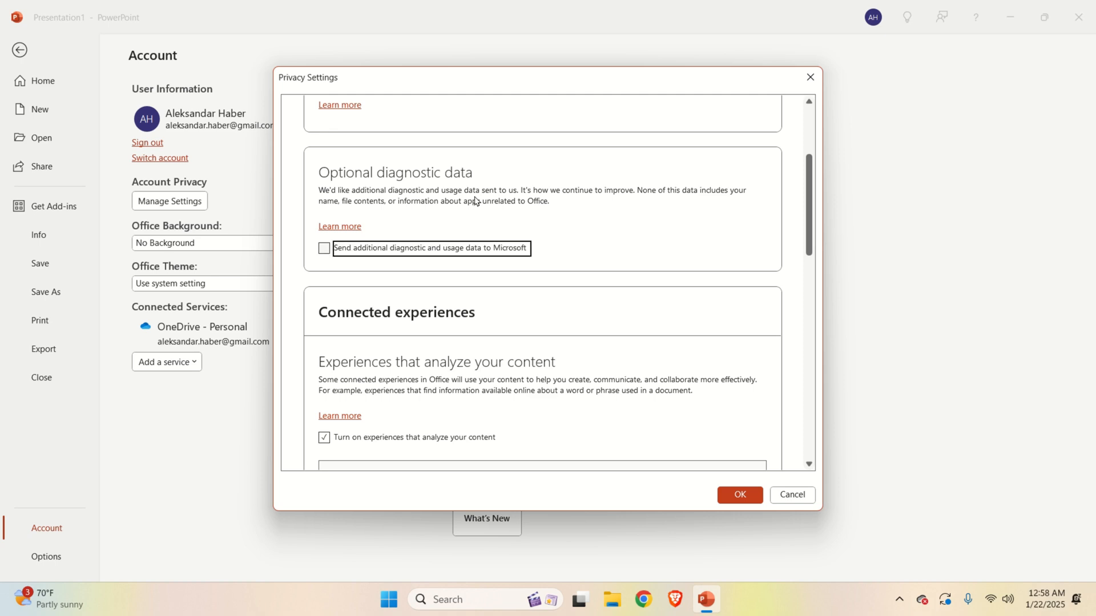
pyautogui.moveTo(306, 168)
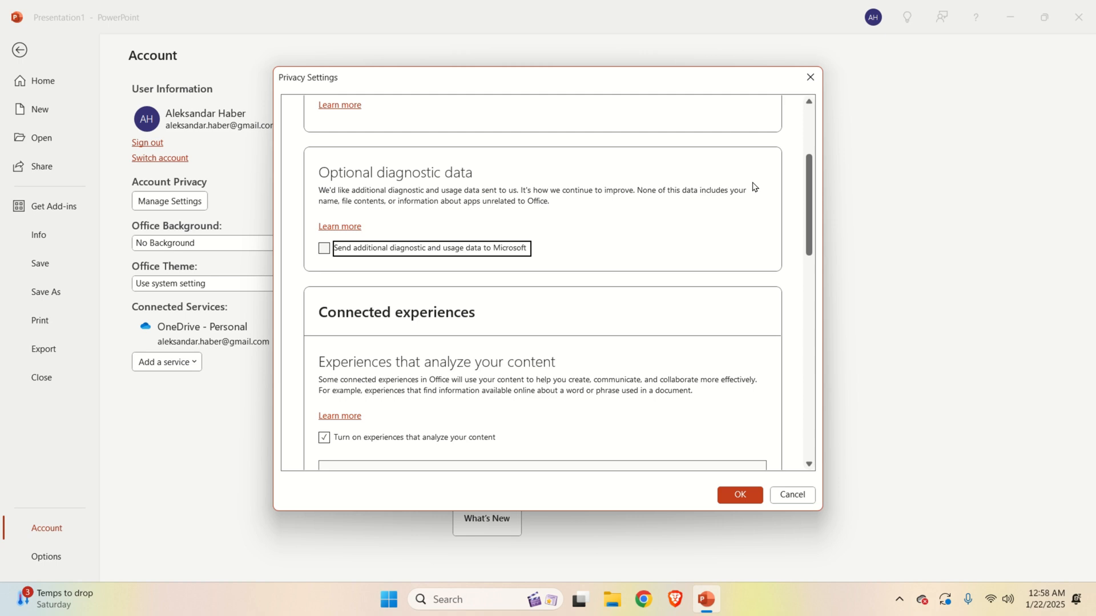
pyautogui.moveTo(737, 276)
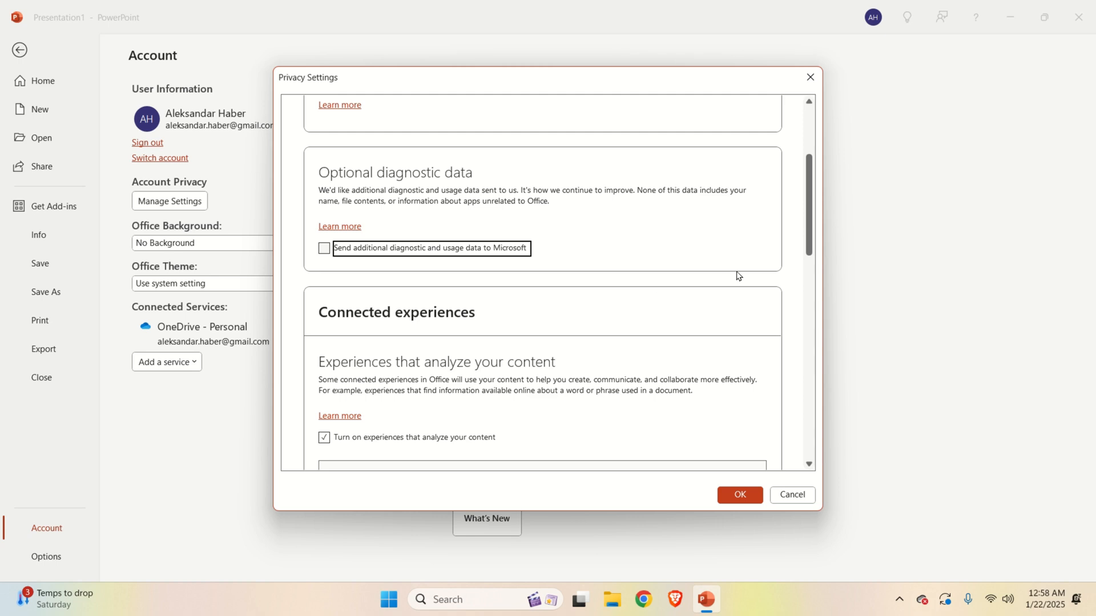
pyautogui.moveTo(713, 500)
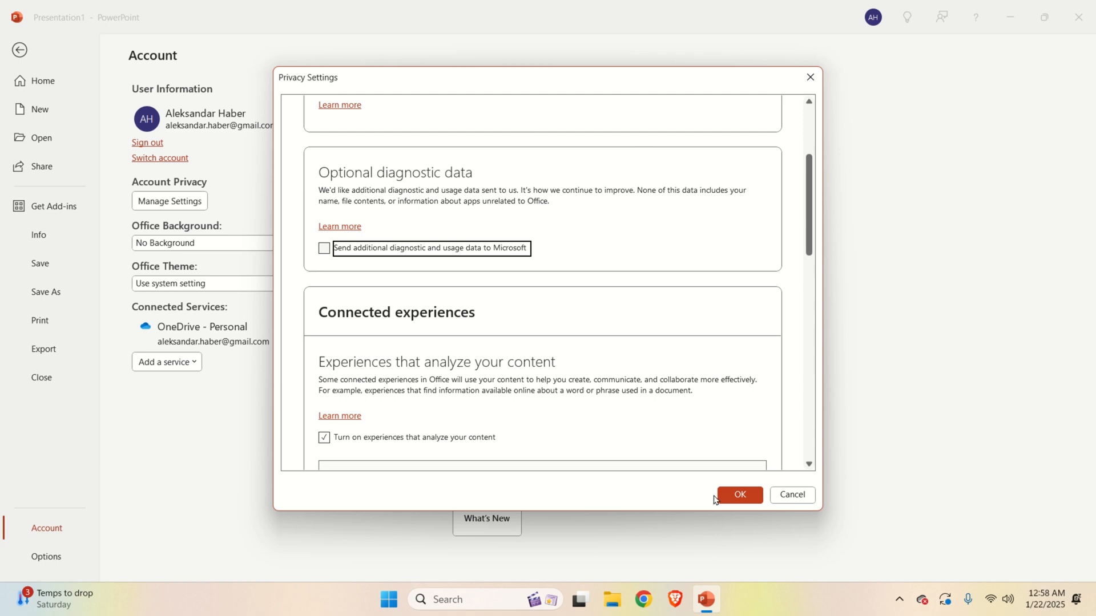
pyautogui.click(738, 495)
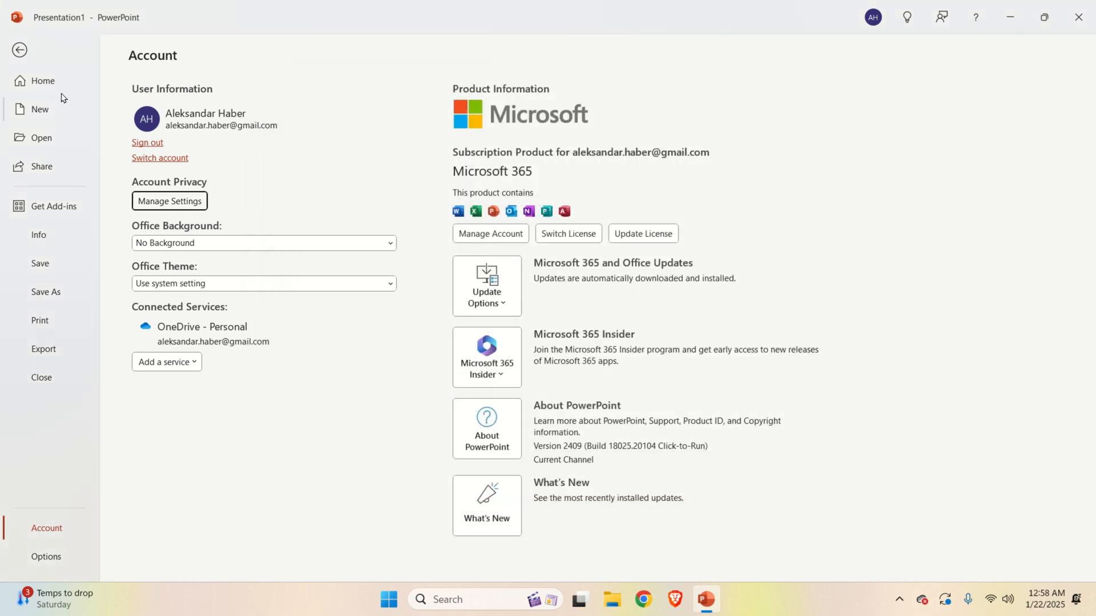
pyautogui.click(19, 50)
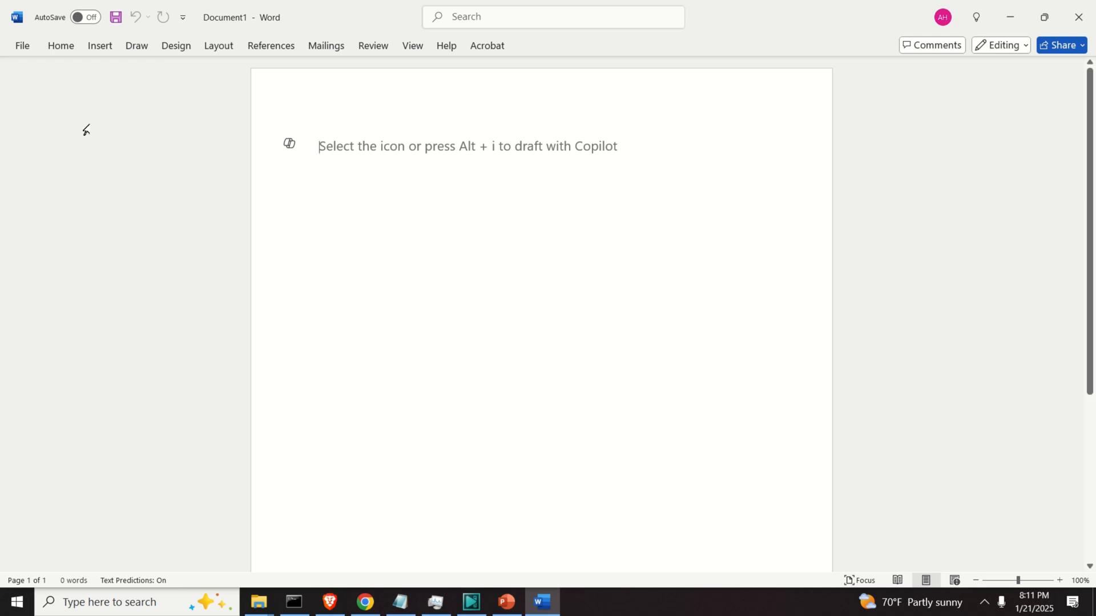
# Uncheck Enable Copilot in the Copilot category of Word Options
pyautogui.click(22, 46)
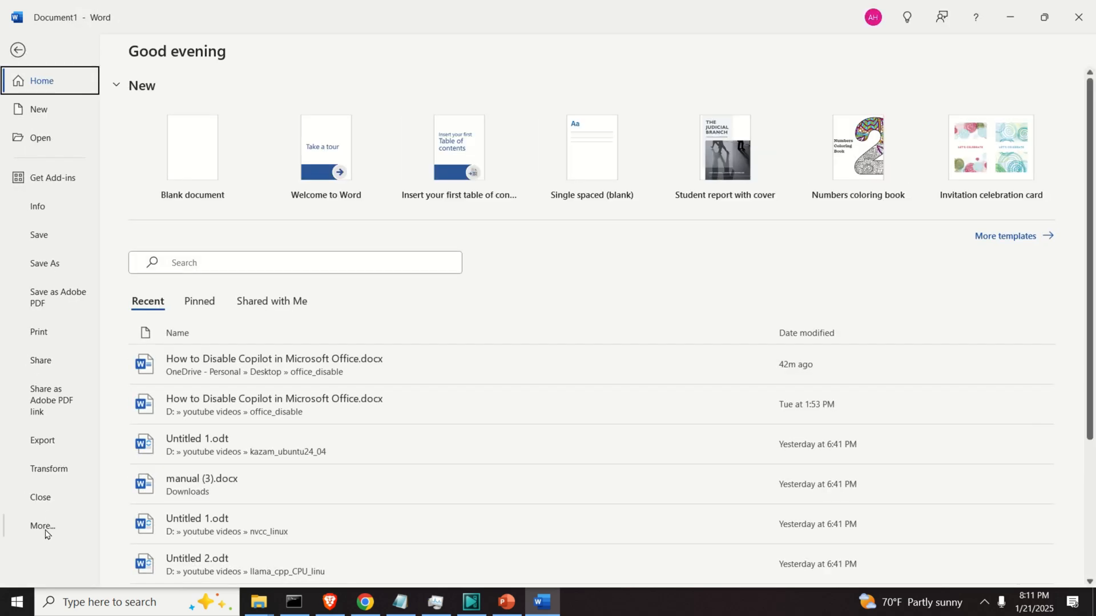
pyautogui.click(41, 527)
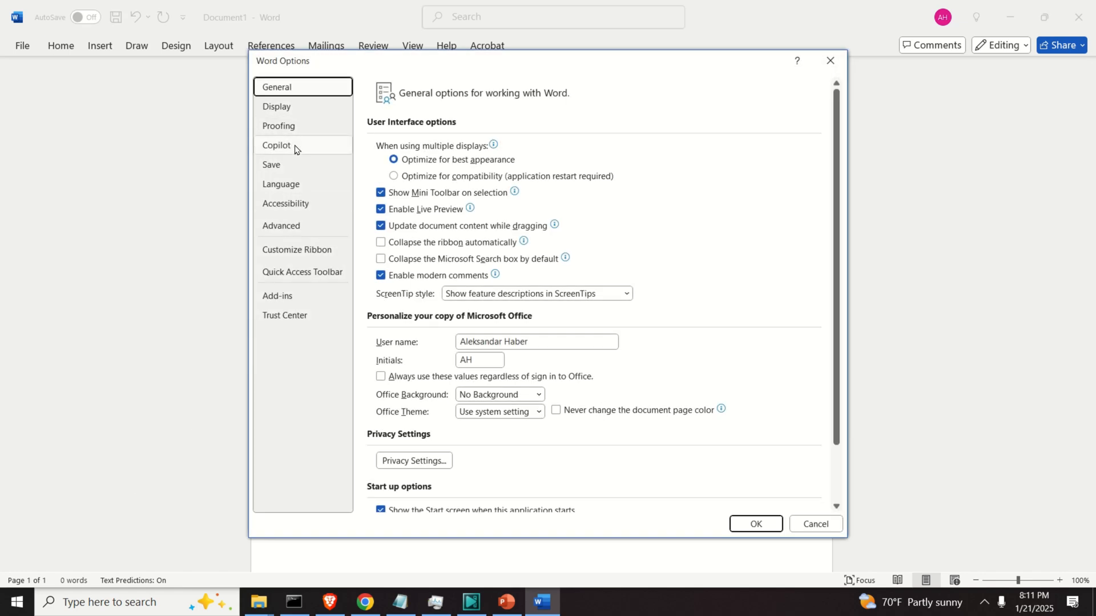
pyautogui.click(277, 144)
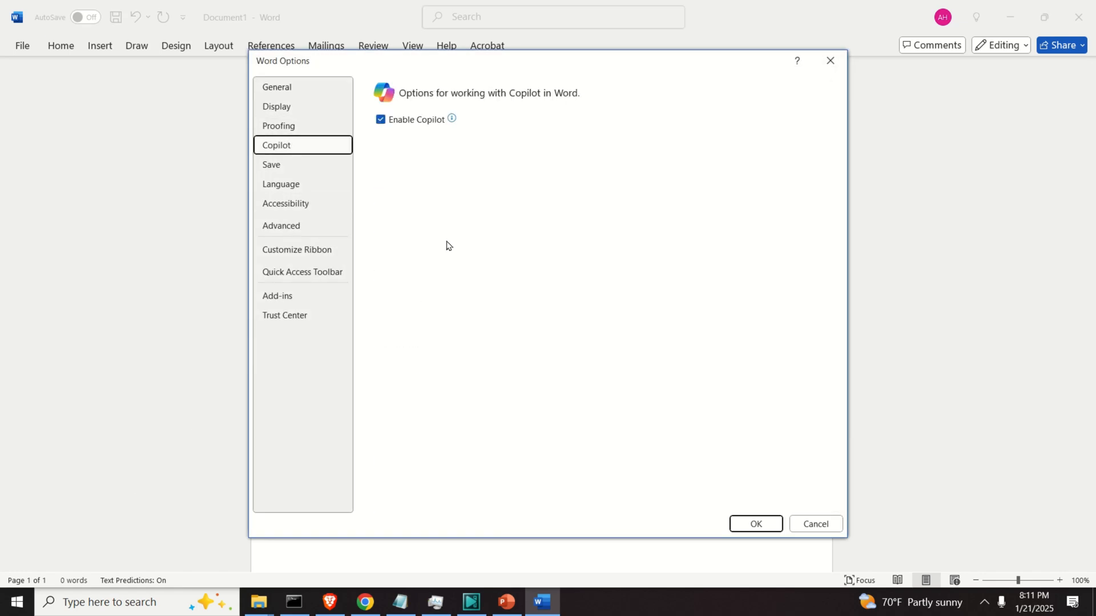
pyautogui.click(381, 119)
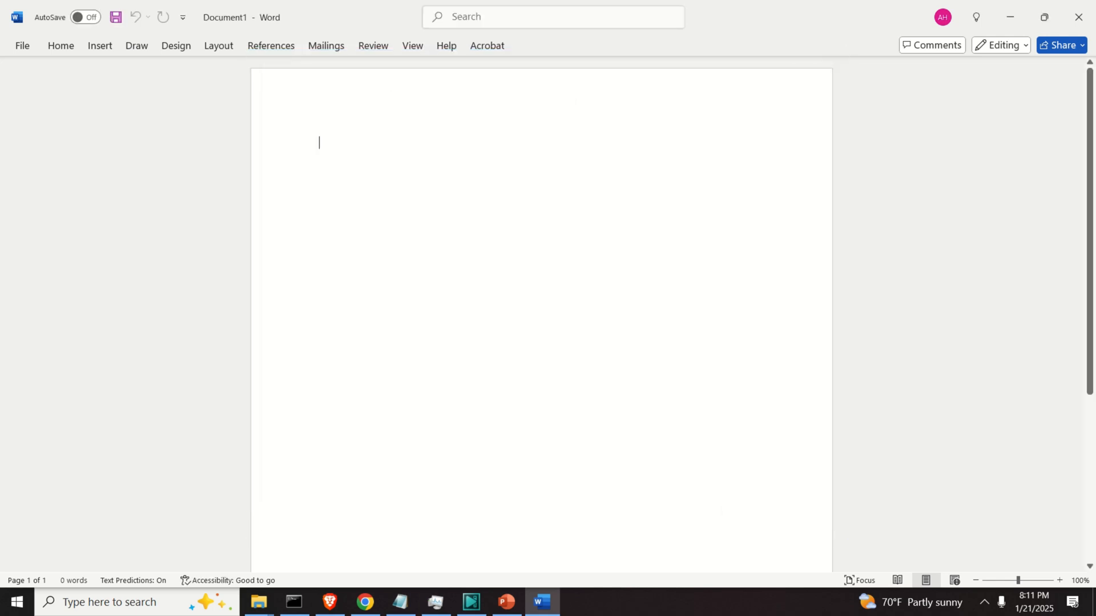
# Type three test lines: 'hjklhjkhkjhk', 'kjgkjhkhj' and 'kljhkhkhj'
pyautogui.write('hjklhjkhkjhk')
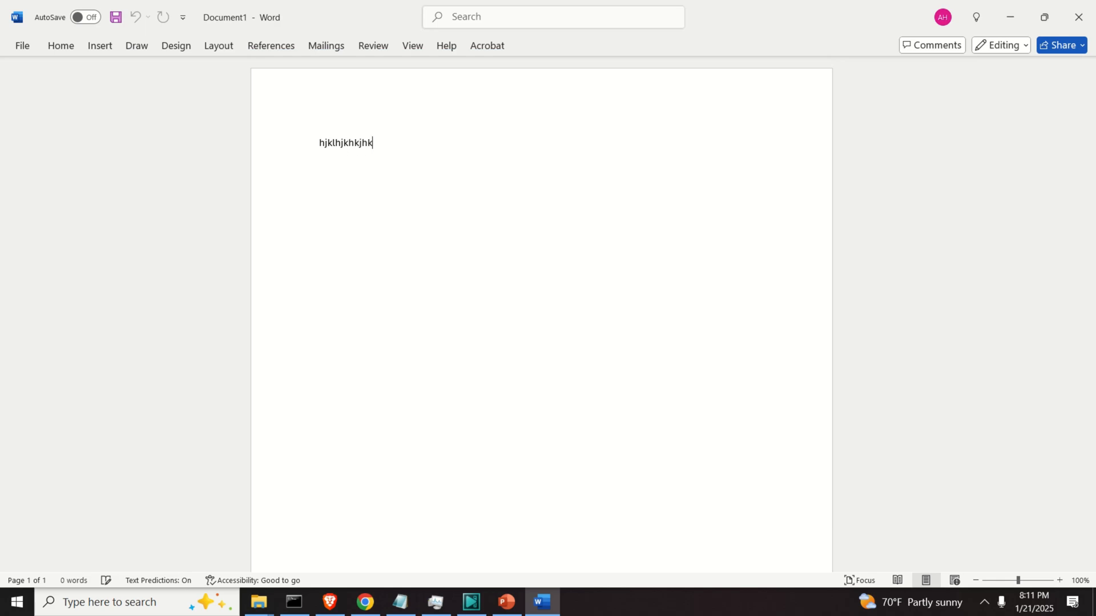
pyautogui.write('kjgkjhkhj')
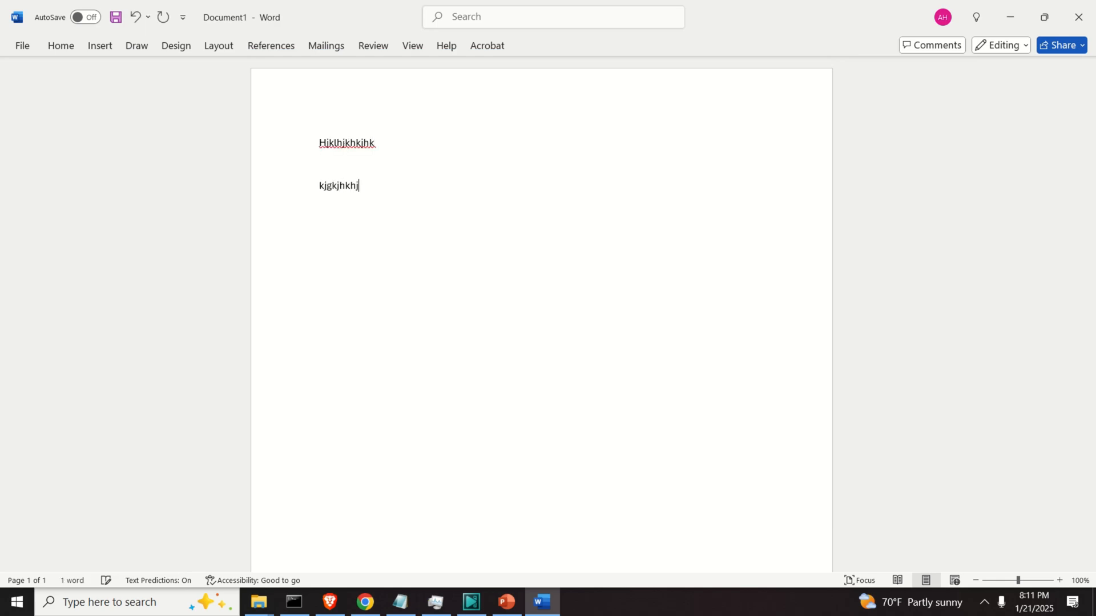
pyautogui.write('kljhkhkhj')
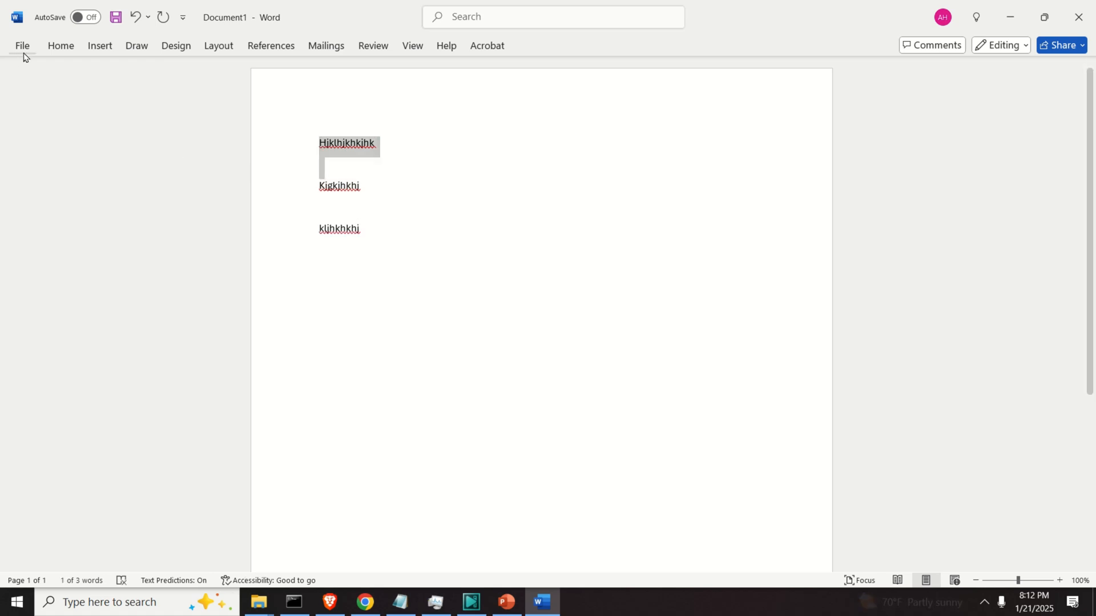
# Reopen Word Options at the Copilot category to view the Enable Copilot checkbox
pyautogui.click(22, 46)
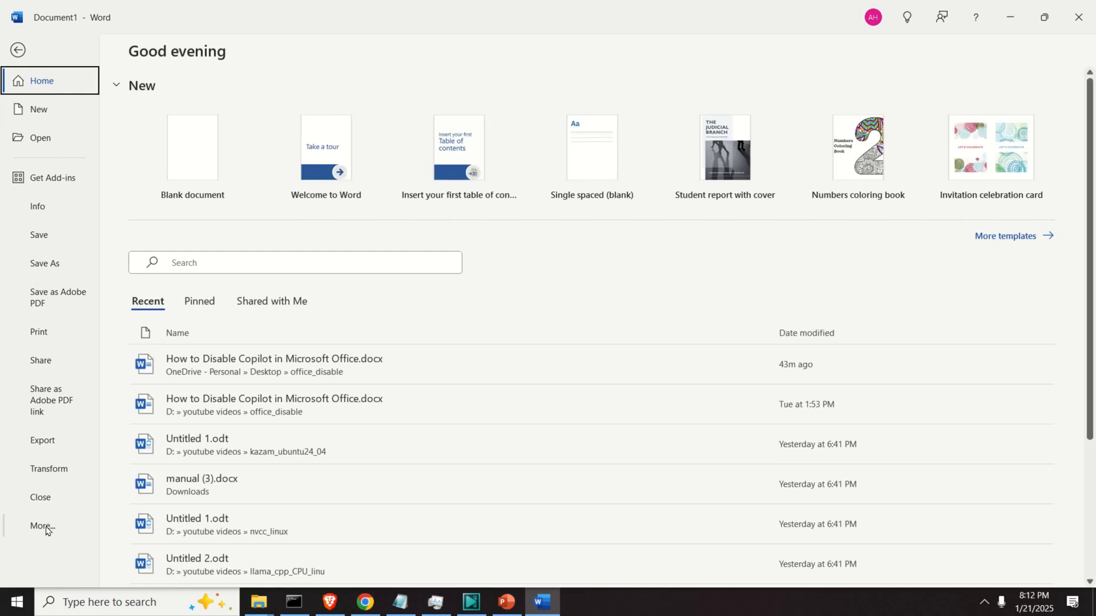
pyautogui.click(42, 526)
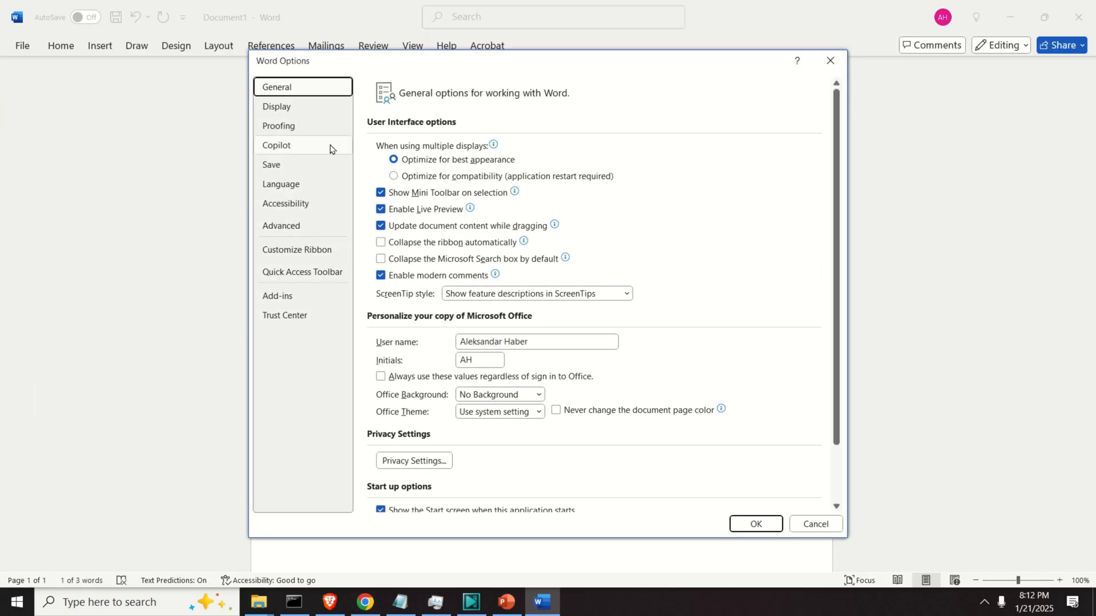
pyautogui.click(276, 145)
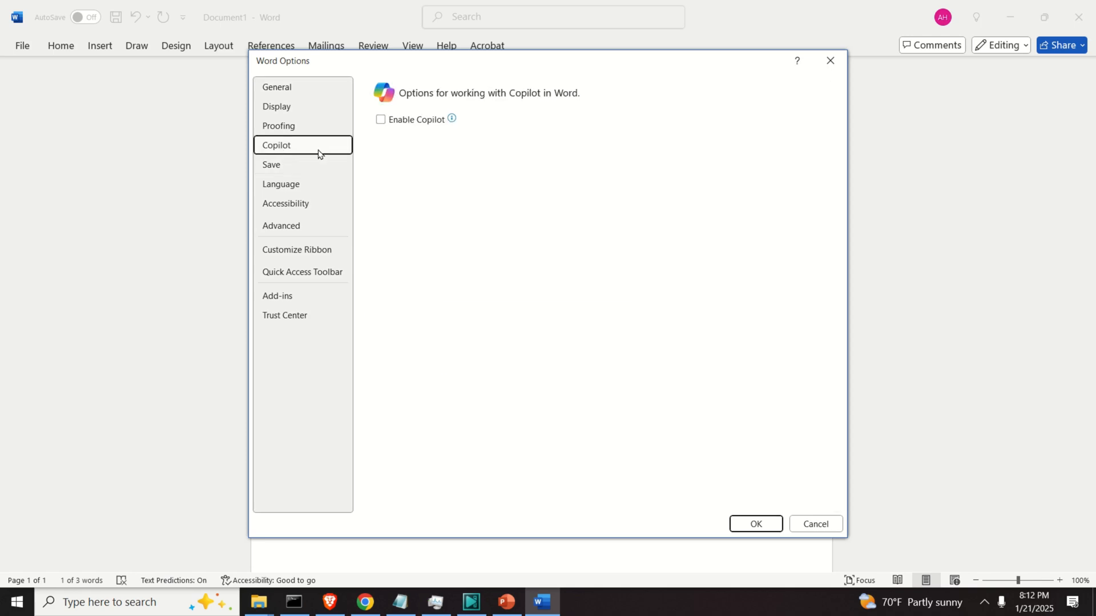
pyautogui.moveTo(619, 159)
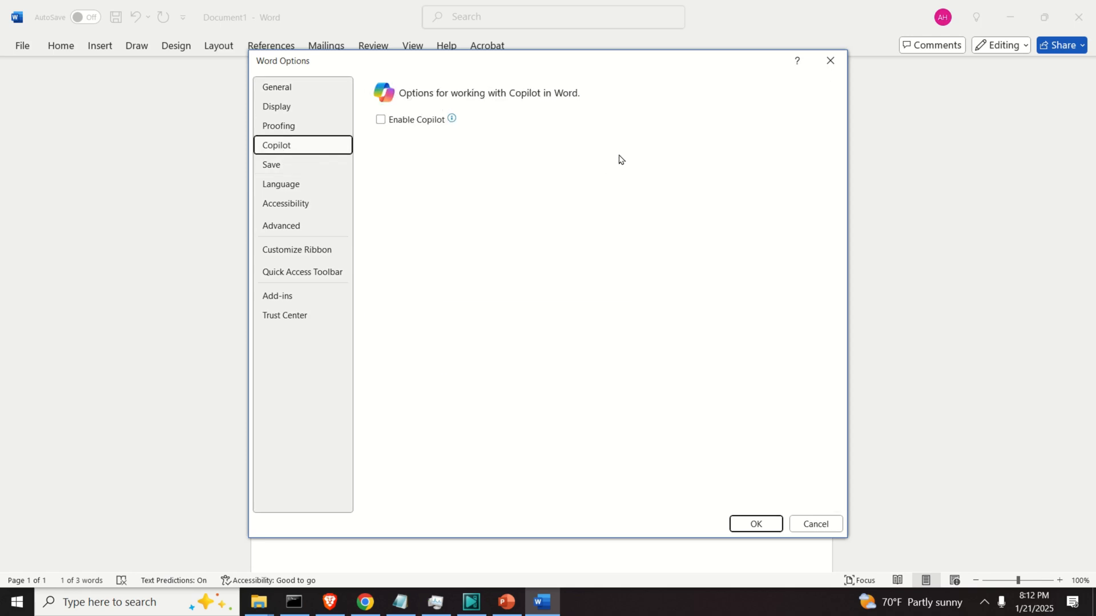